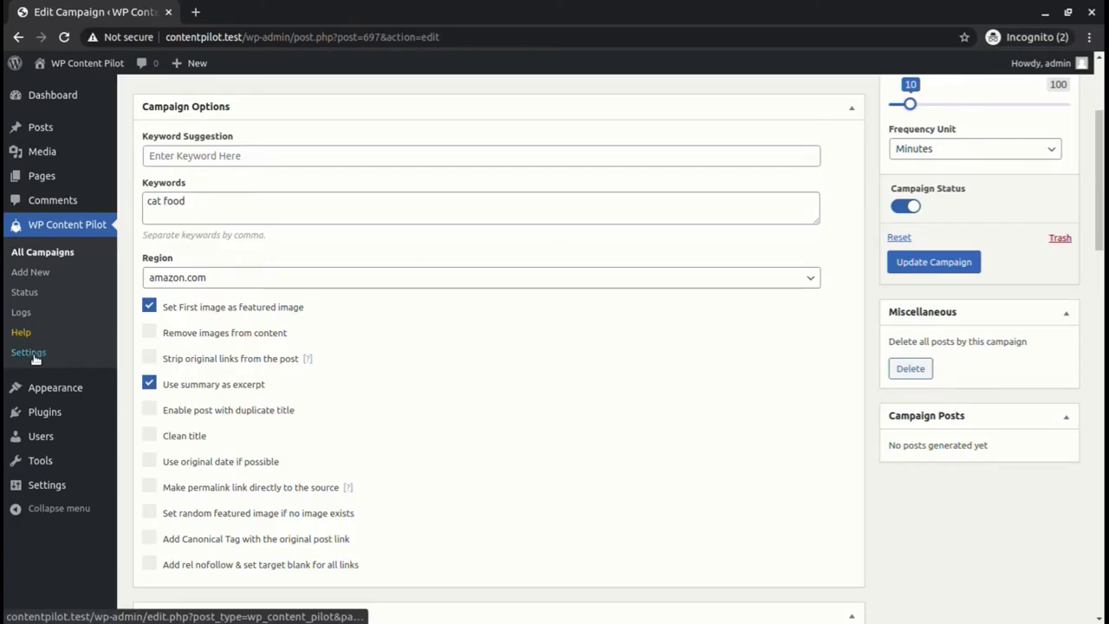
# Fill in the Amazon API key, API secret and associate tag in WP Content Pilot settings.
pyautogui.click(27, 351)
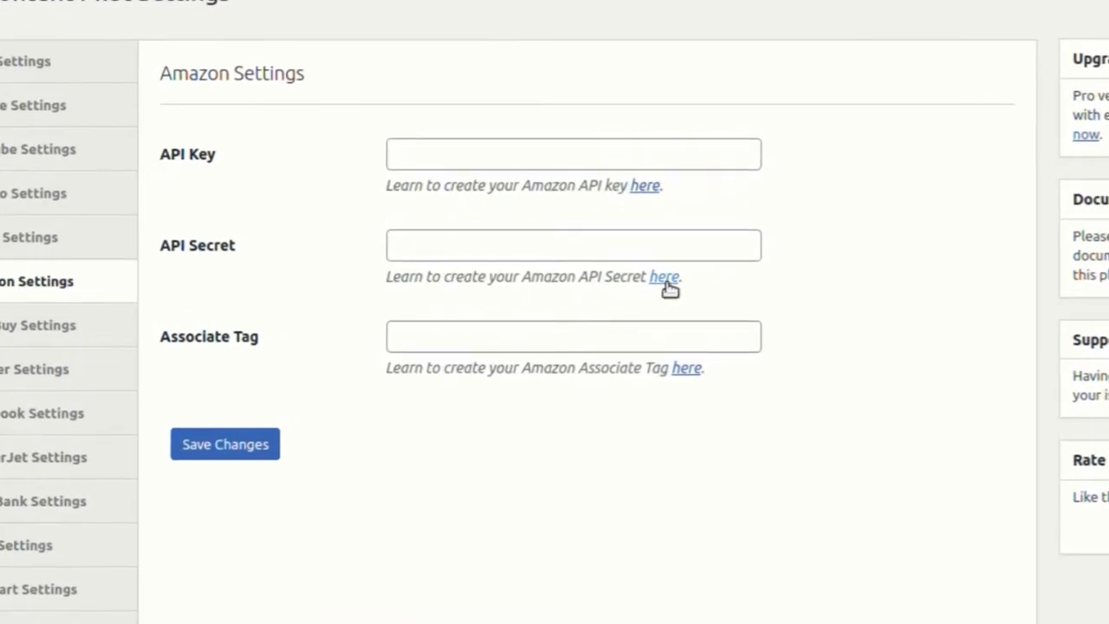
pyautogui.moveTo(856, 411)
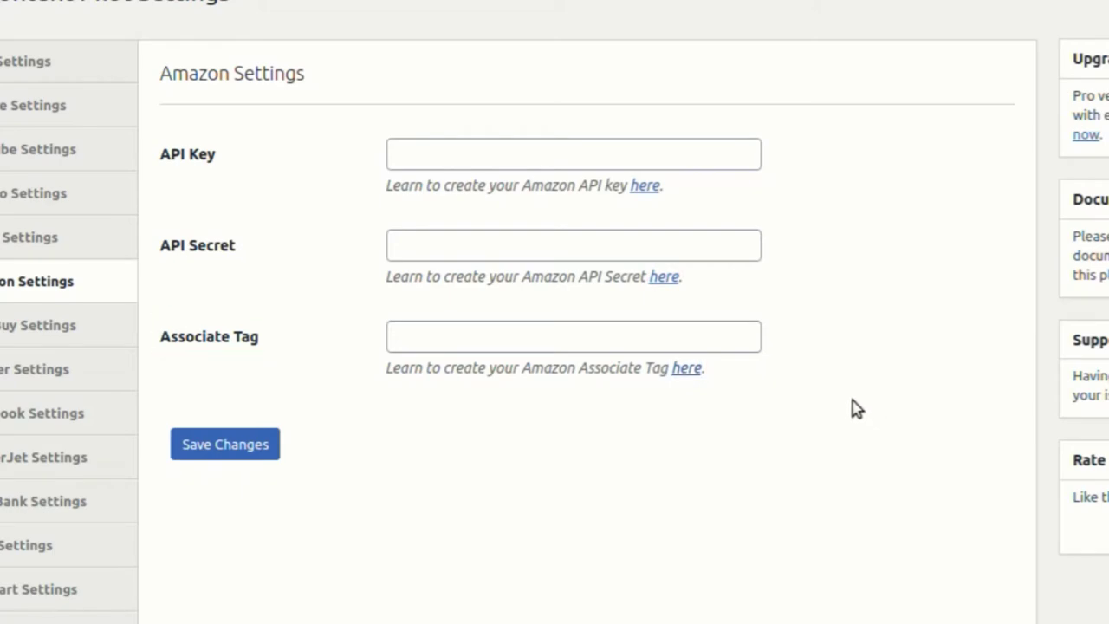
pyautogui.click(433, 11)
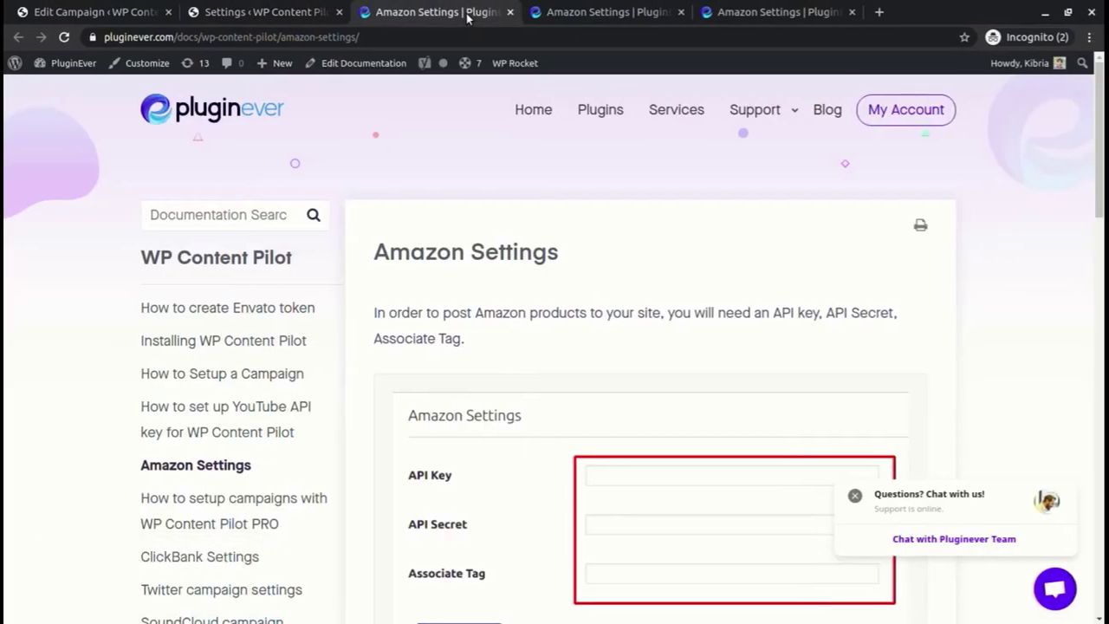
pyautogui.scroll(-3)
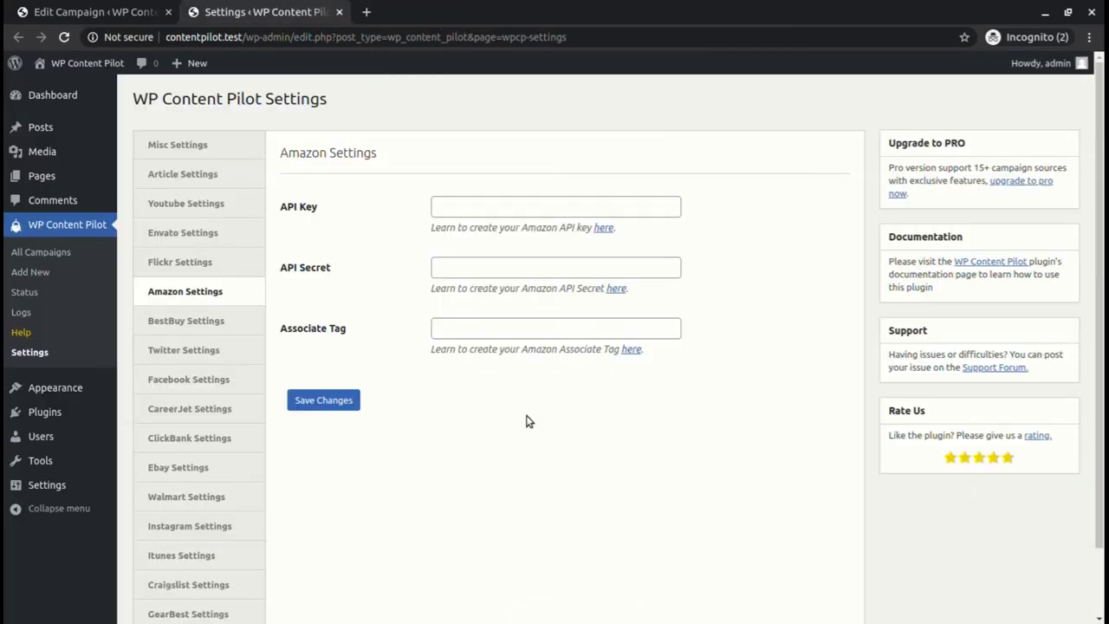
pyautogui.write('plugin')
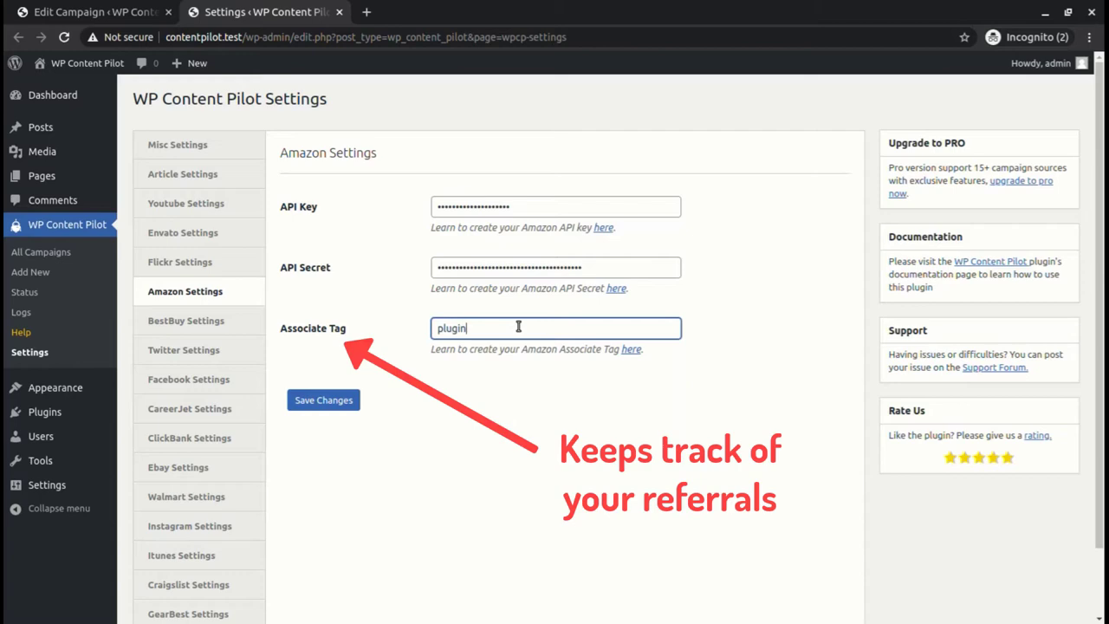
pyautogui.write('ever')
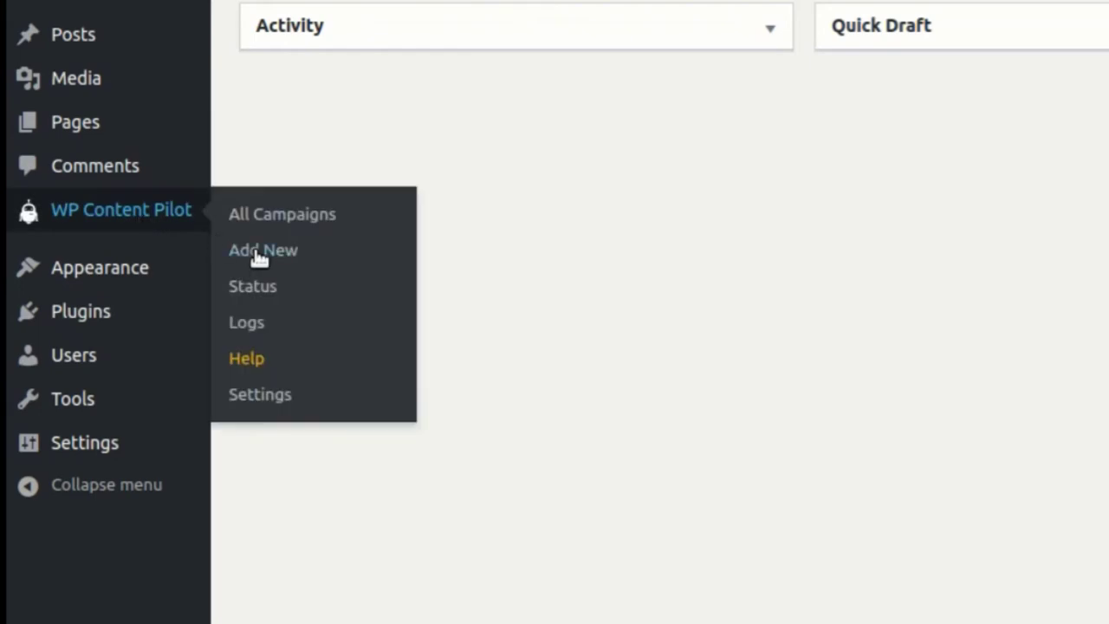
# Create an Amazon-source campaign titled 'Amazon' and enter the keyword 'cat food'.
pyautogui.click(263, 250)
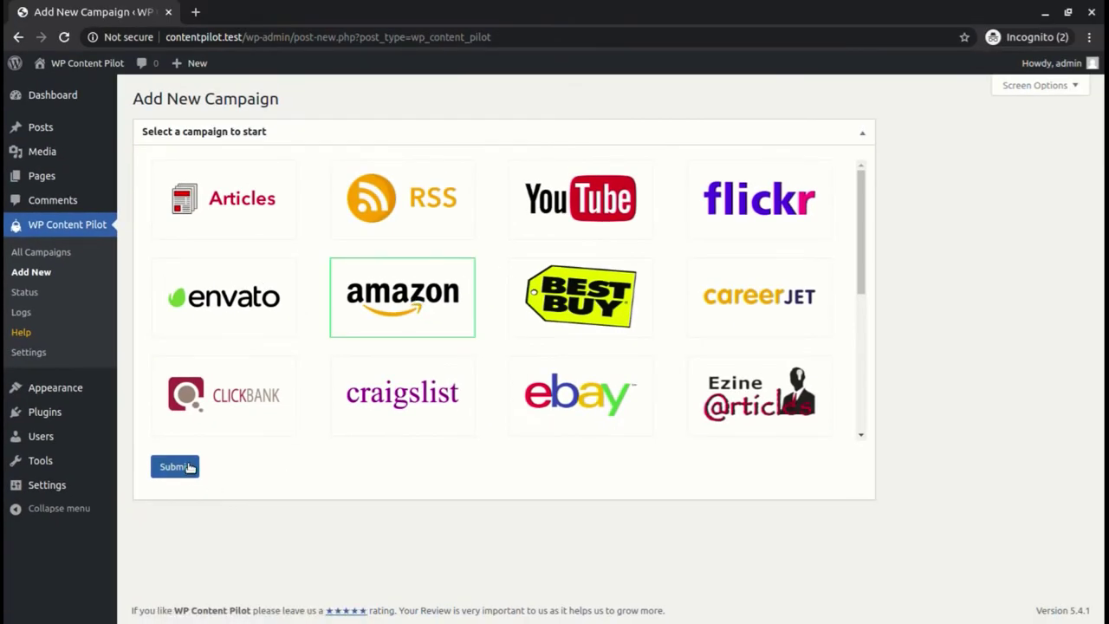
pyautogui.click(173, 466)
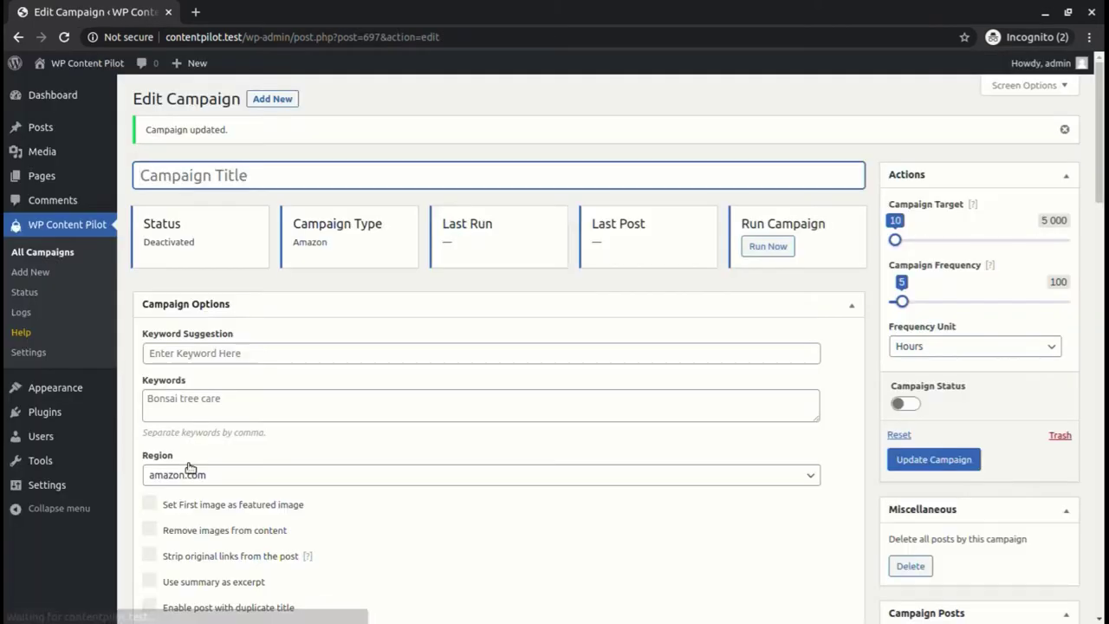
pyautogui.write('Amaz')
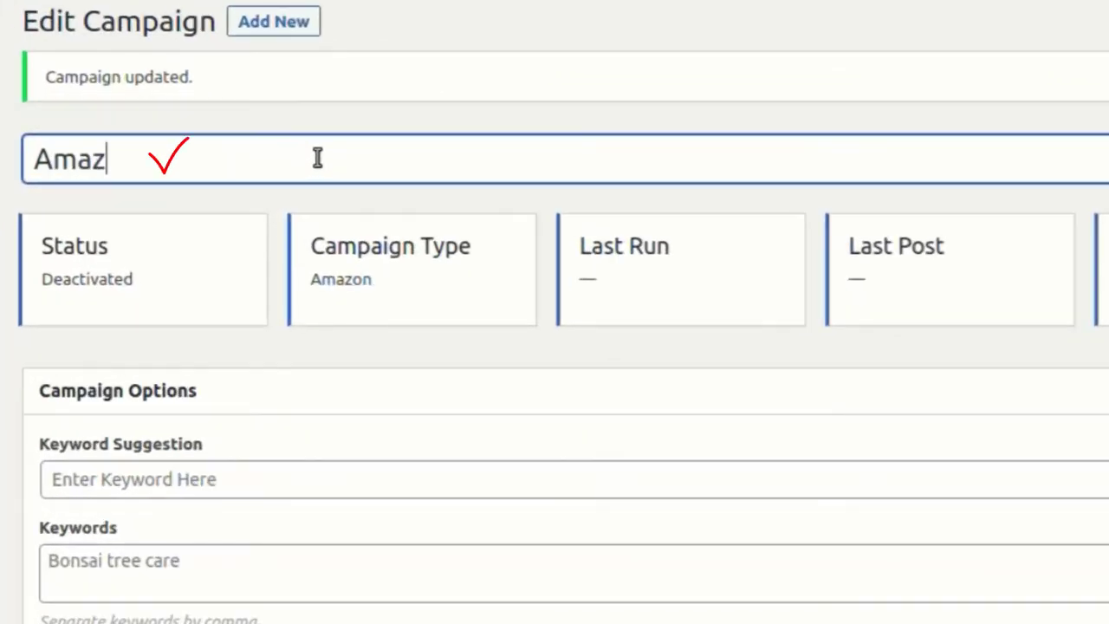
pyautogui.write('on')
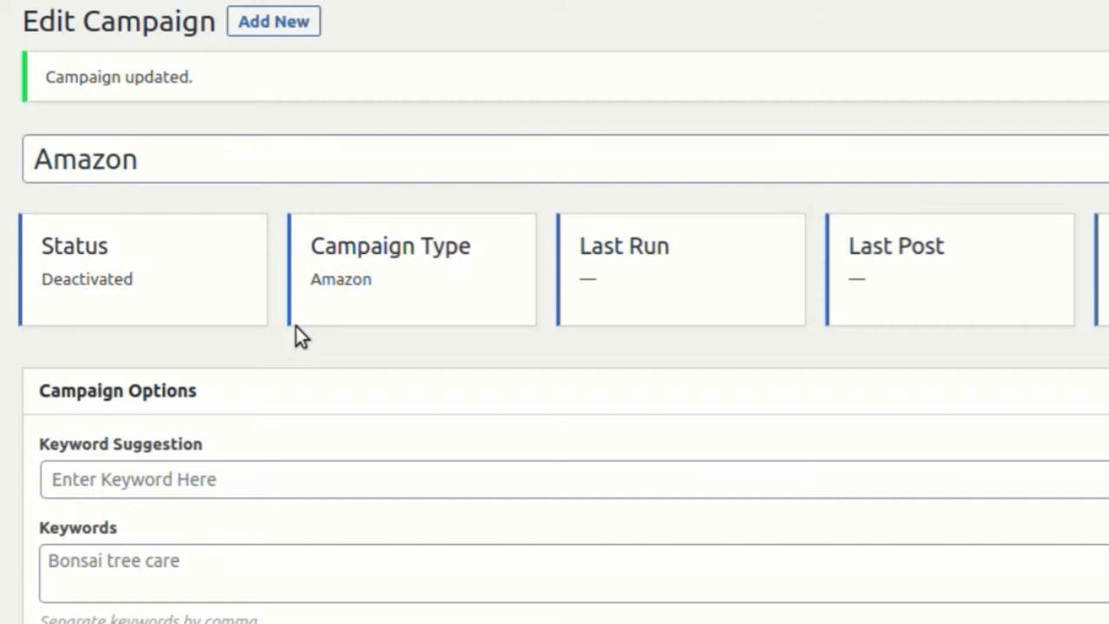
pyautogui.write('Cat')
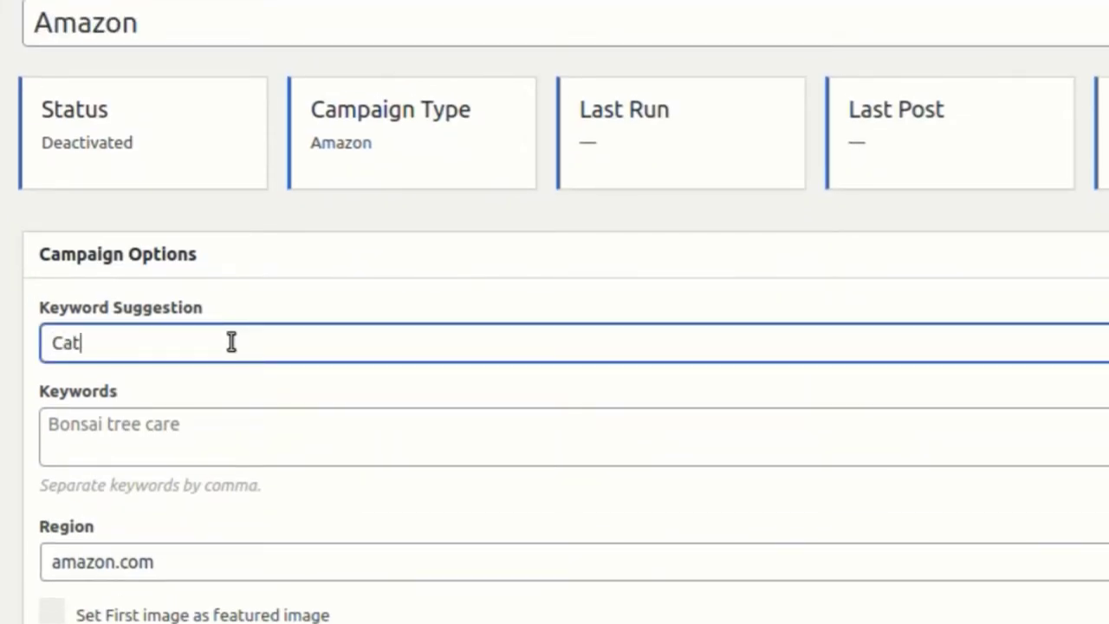
pyautogui.write('Foo')
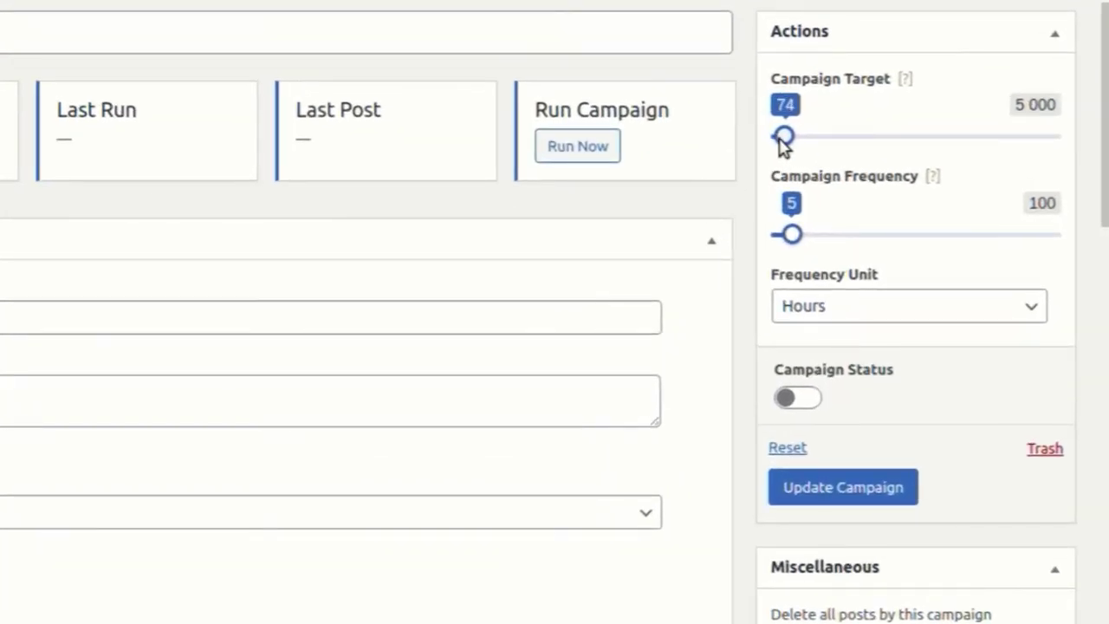
# Set campaign target 75, frequency 10 minutes, and use the first image as featured image.
pyautogui.moveTo(787, 234); pyautogui.dragTo(794, 234)
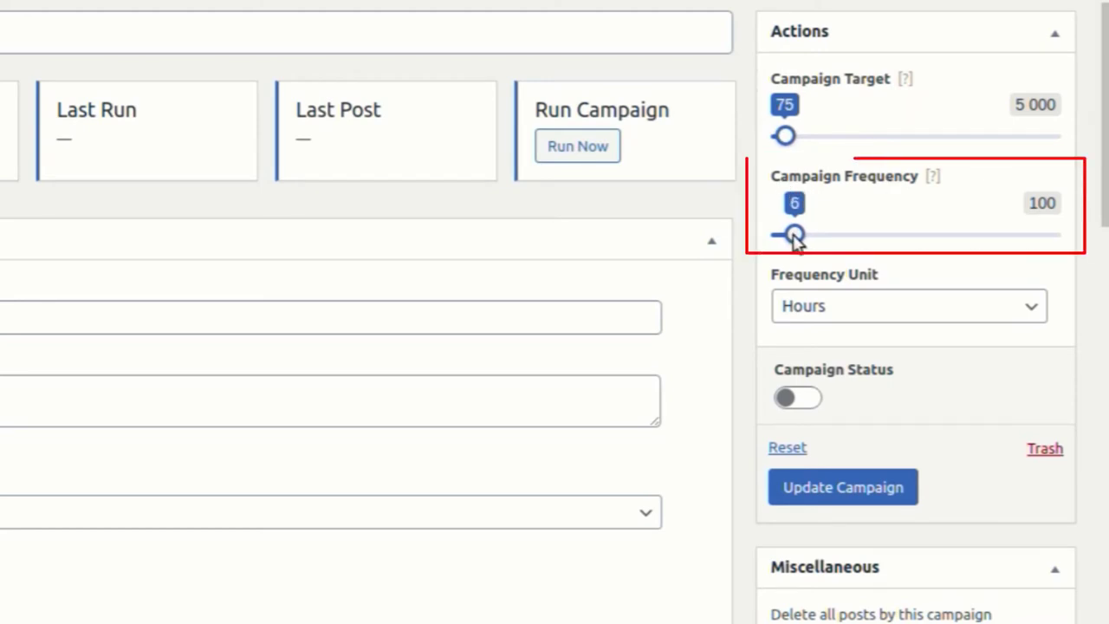
pyautogui.moveTo(784, 234); pyautogui.dragTo(808, 234)
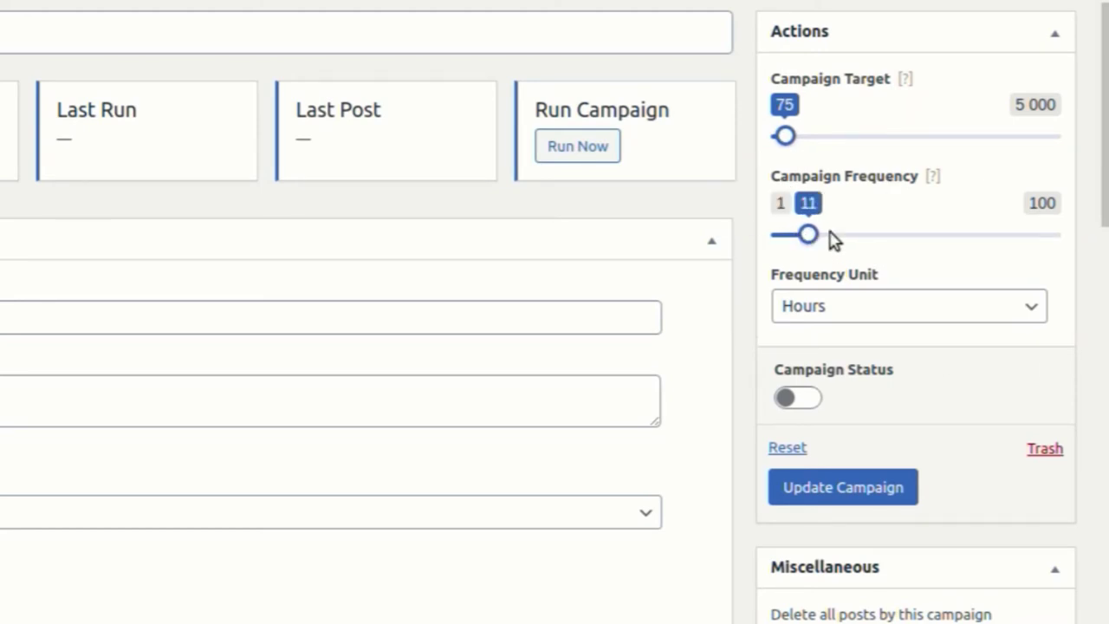
pyautogui.moveTo(812, 233); pyautogui.dragTo(807, 234)
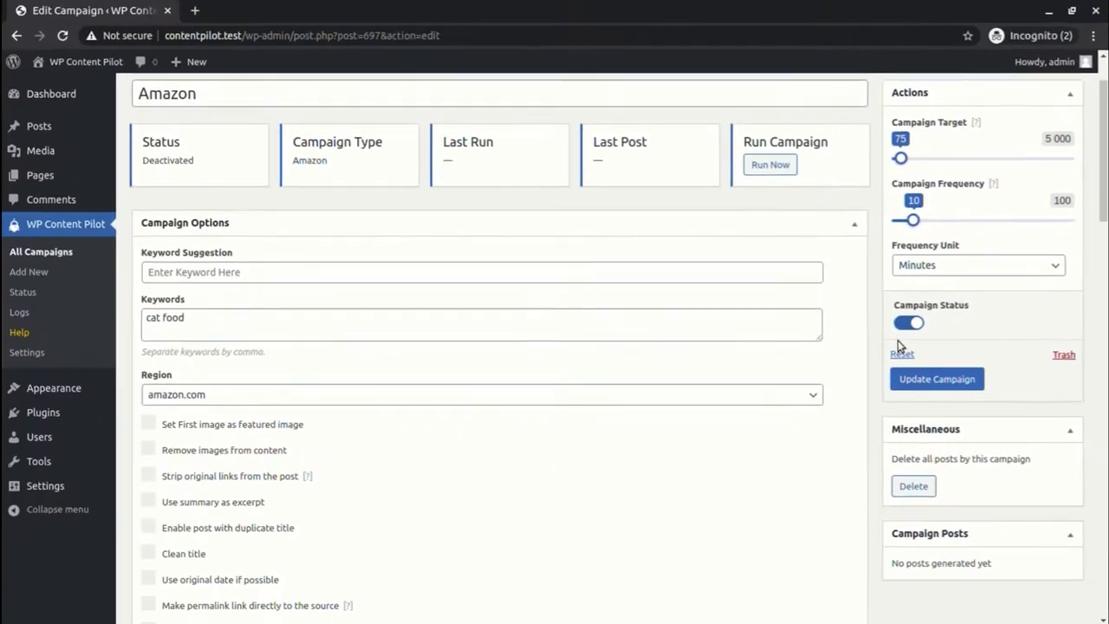
pyautogui.scroll(-3)
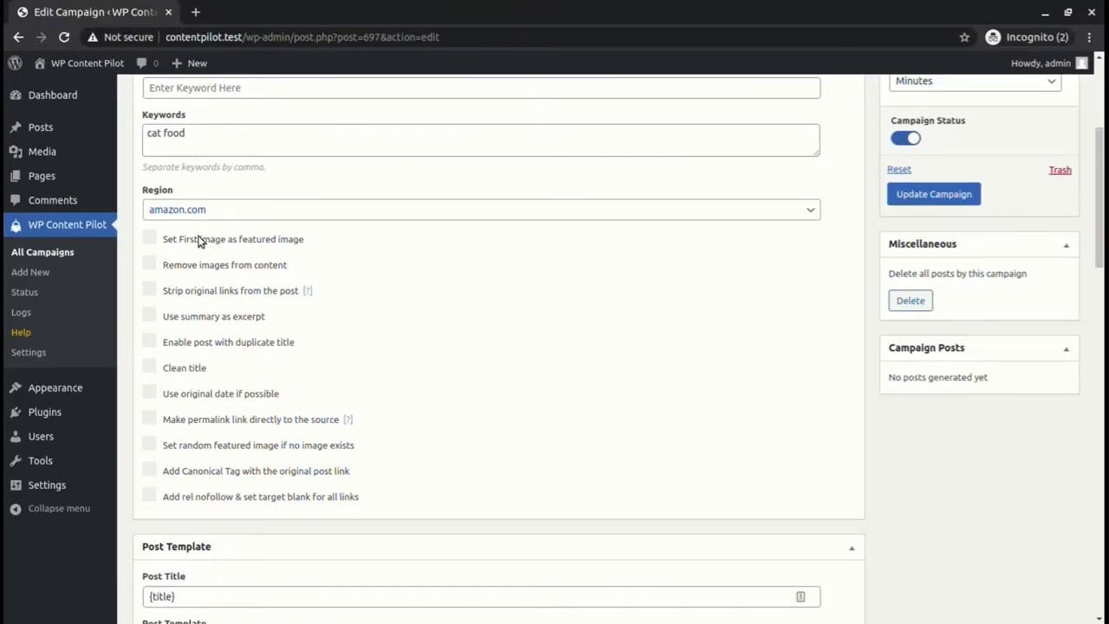
pyautogui.scroll(-3)
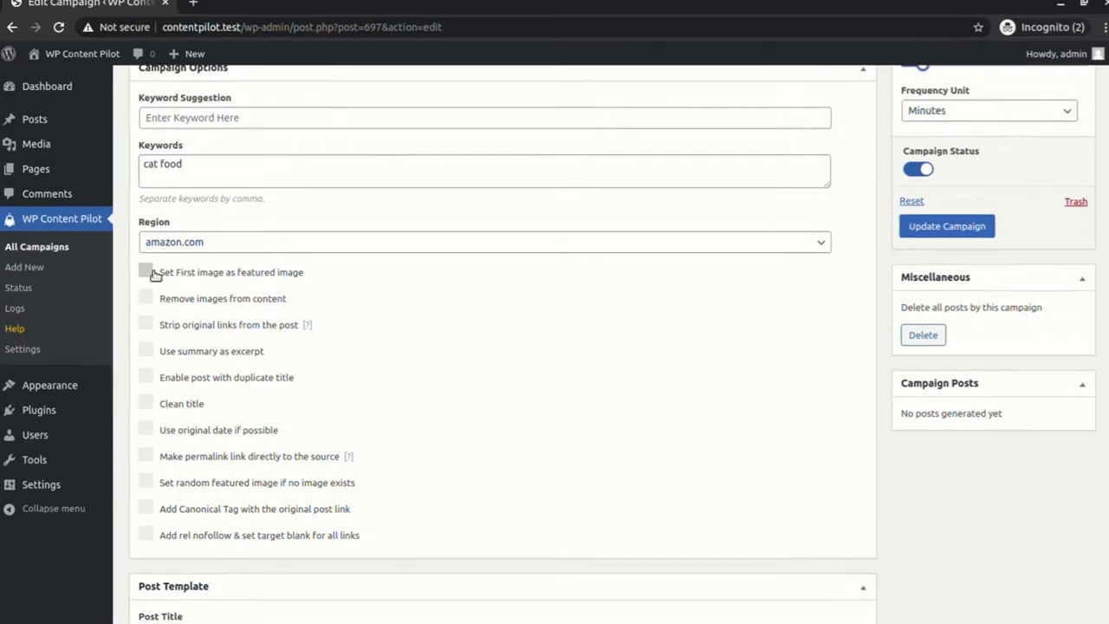
pyautogui.click(146, 271)
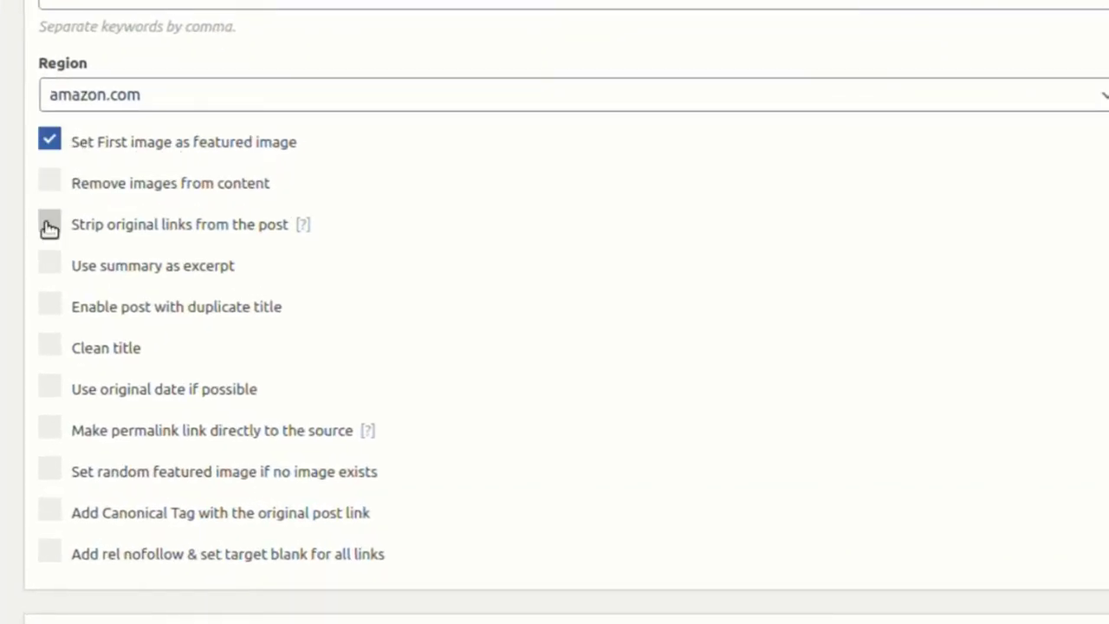
pyautogui.scroll(-3)
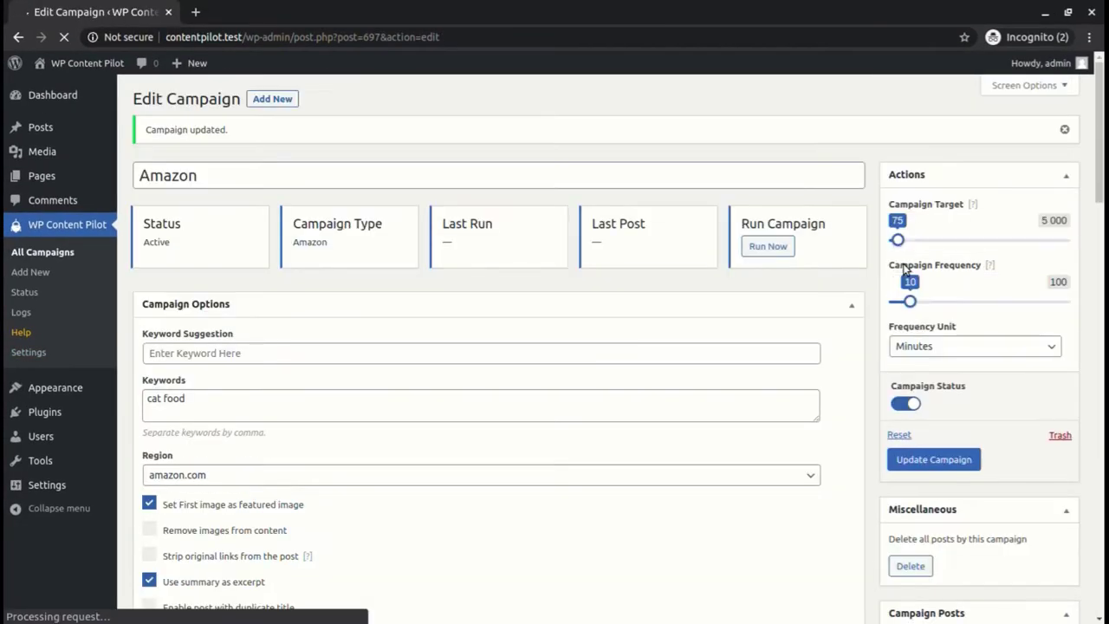
# Run the campaign and view its first post, an automatic cat feeder product.
pyautogui.click(767, 246)
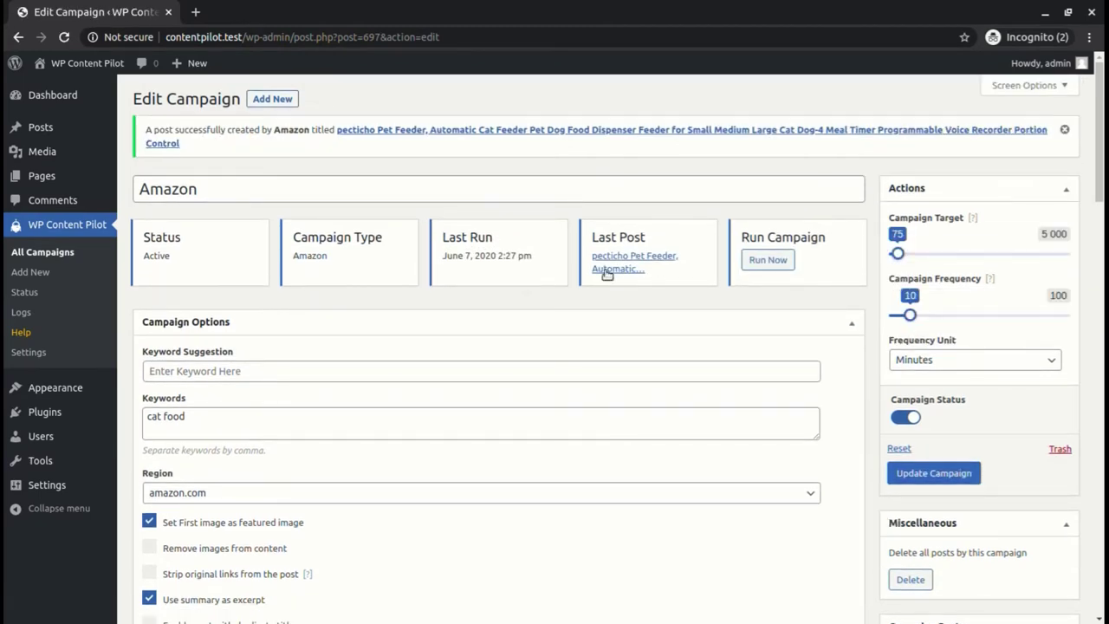
pyautogui.click(634, 260)
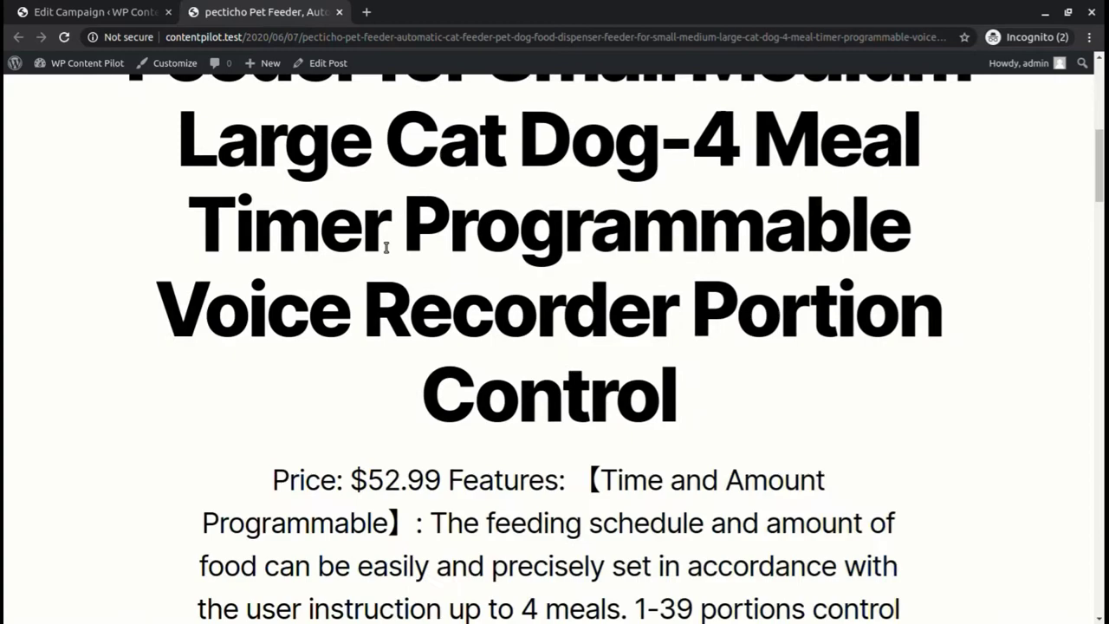
pyautogui.scroll(-3)
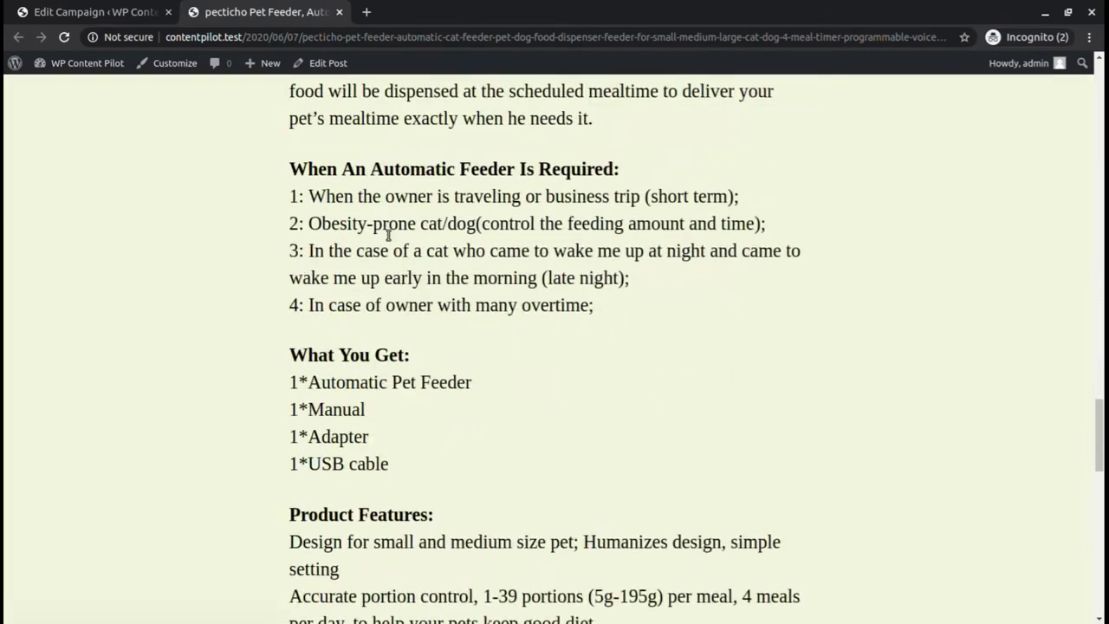
pyautogui.click(91, 11)
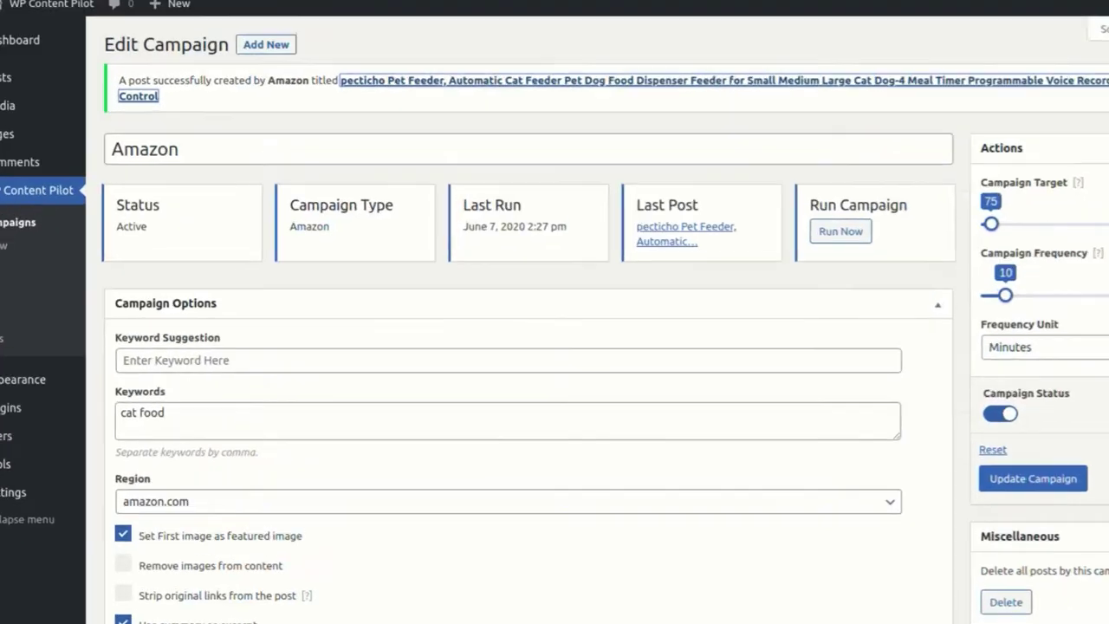
# Enable title cleaning, map keyword 'cat' to category and tag, and set excerpt length 5.
pyautogui.scroll(-3)
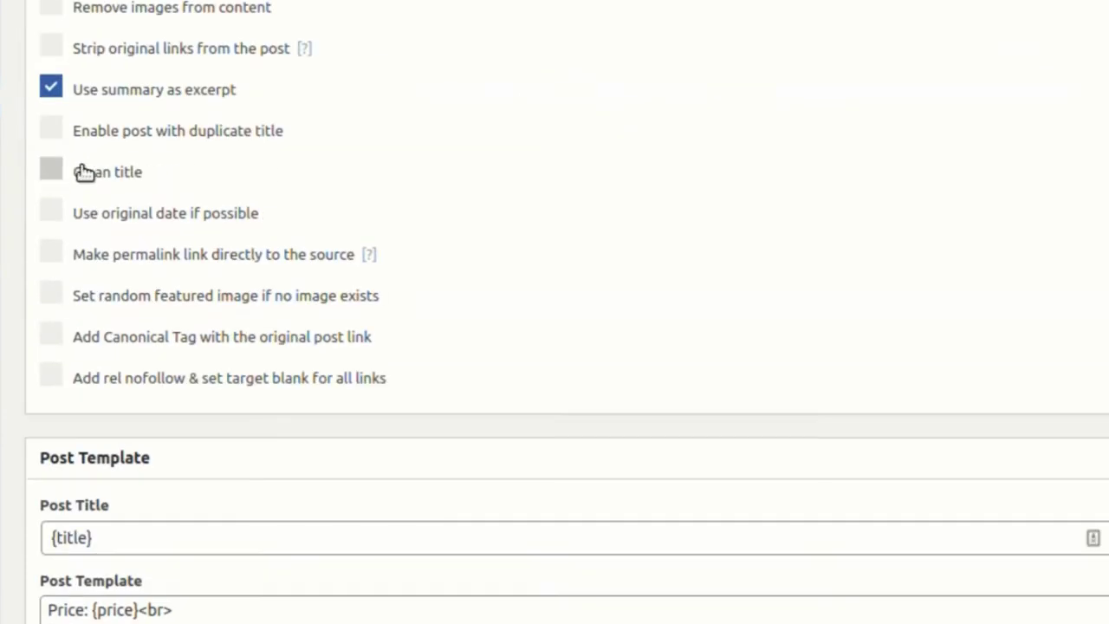
pyautogui.click(51, 172)
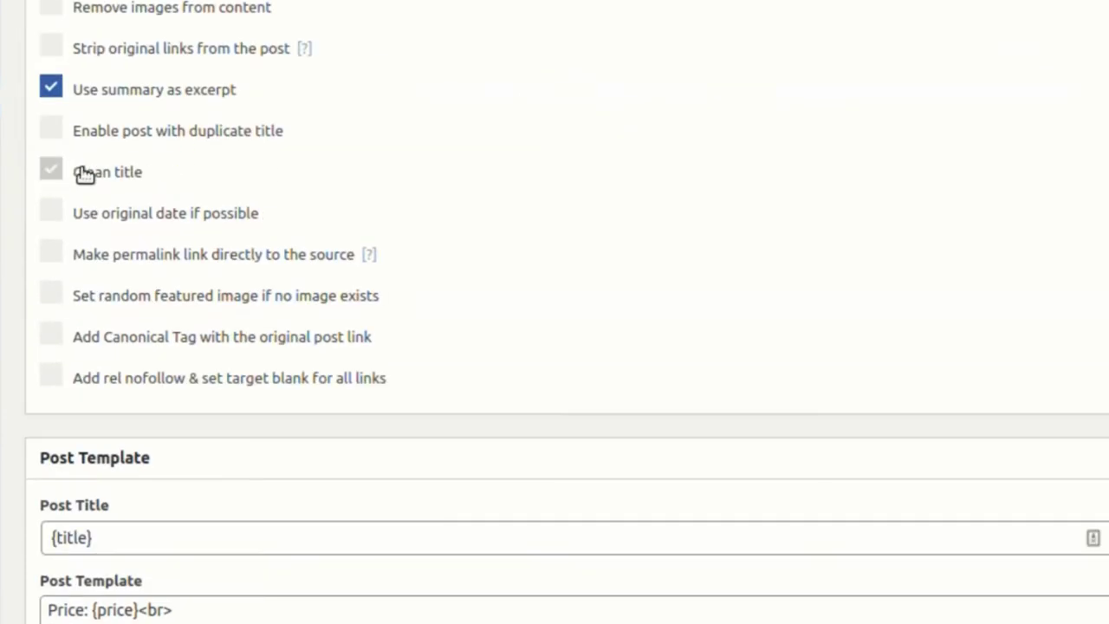
pyautogui.scroll(-3)
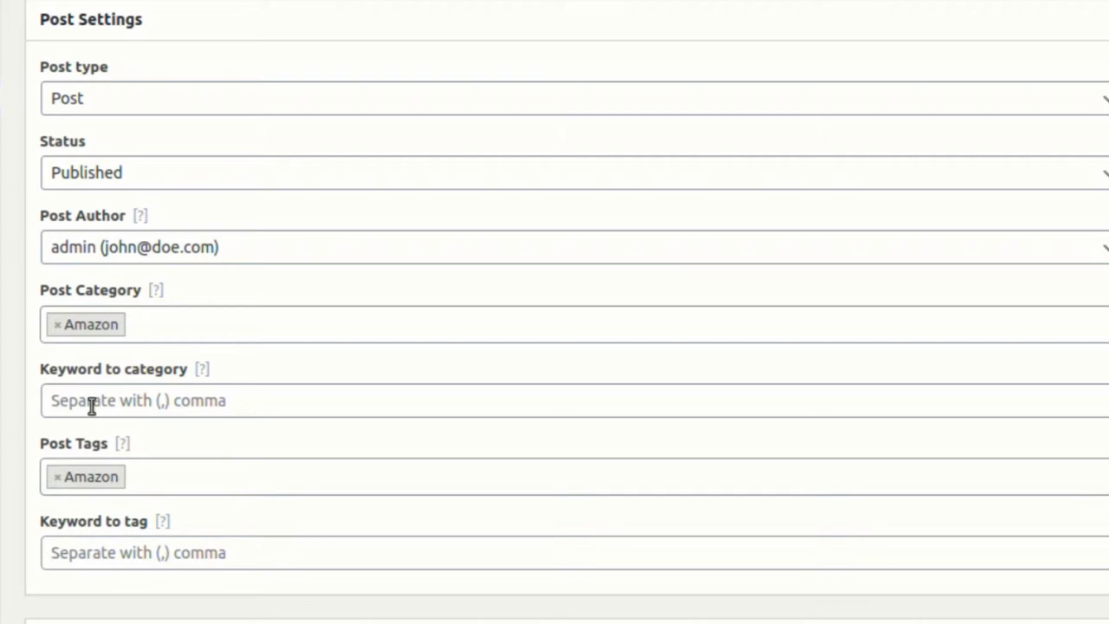
pyautogui.write('cat')
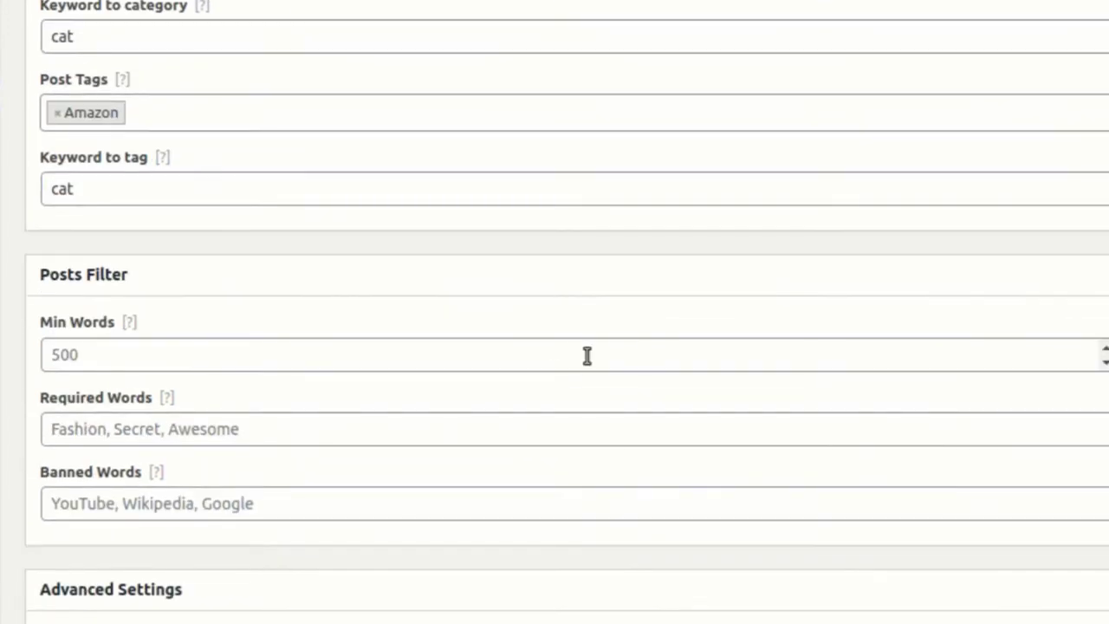
pyautogui.scroll(-3)
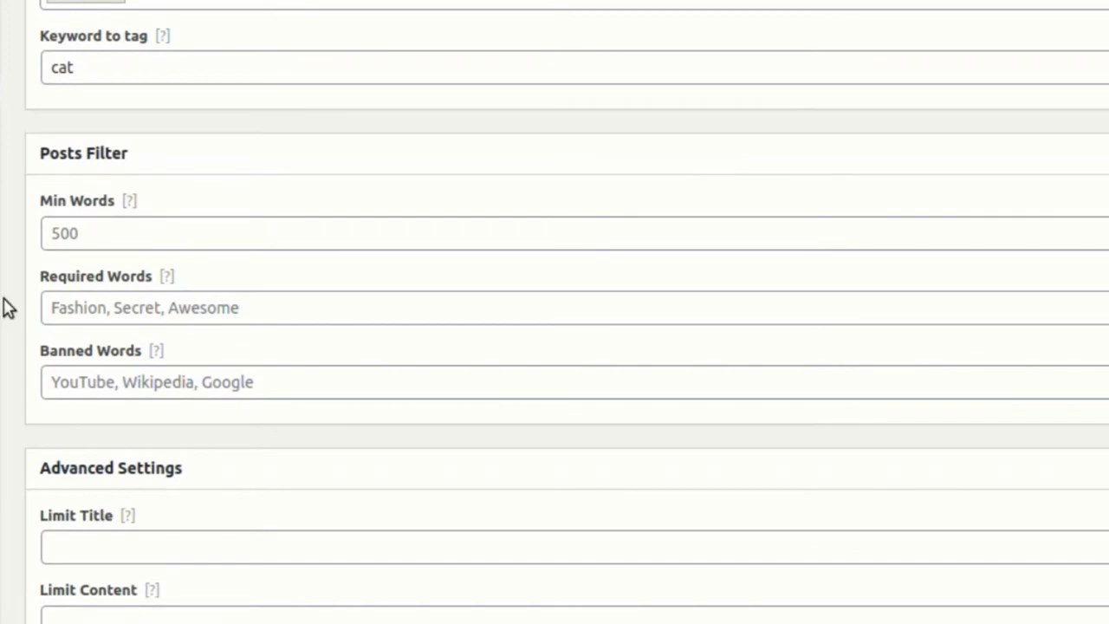
pyautogui.write('ca')
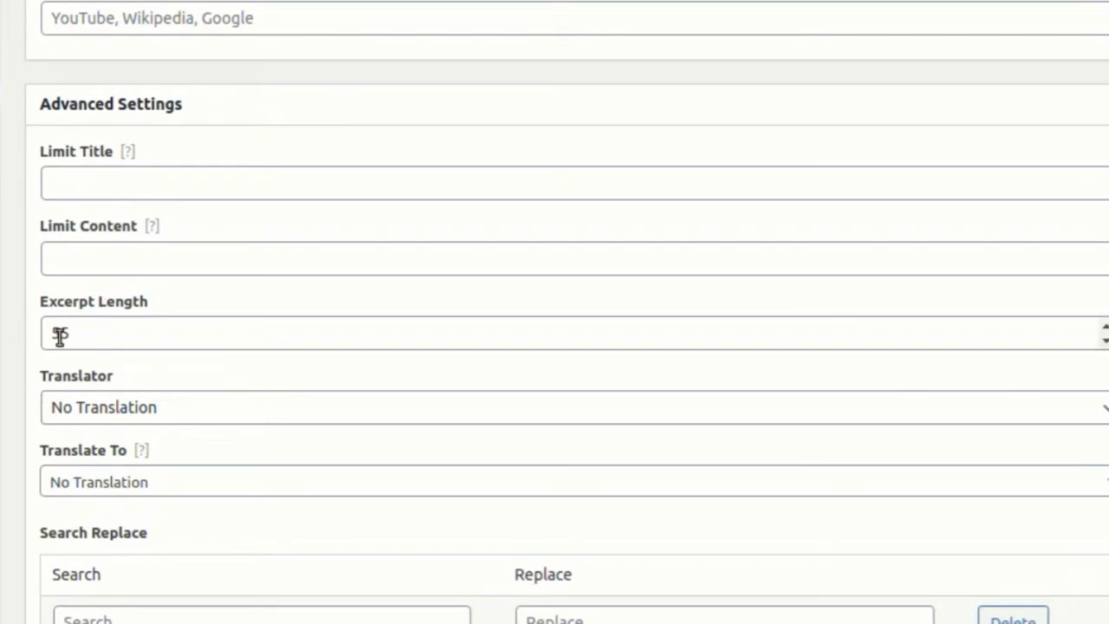
pyautogui.click(104, 333)
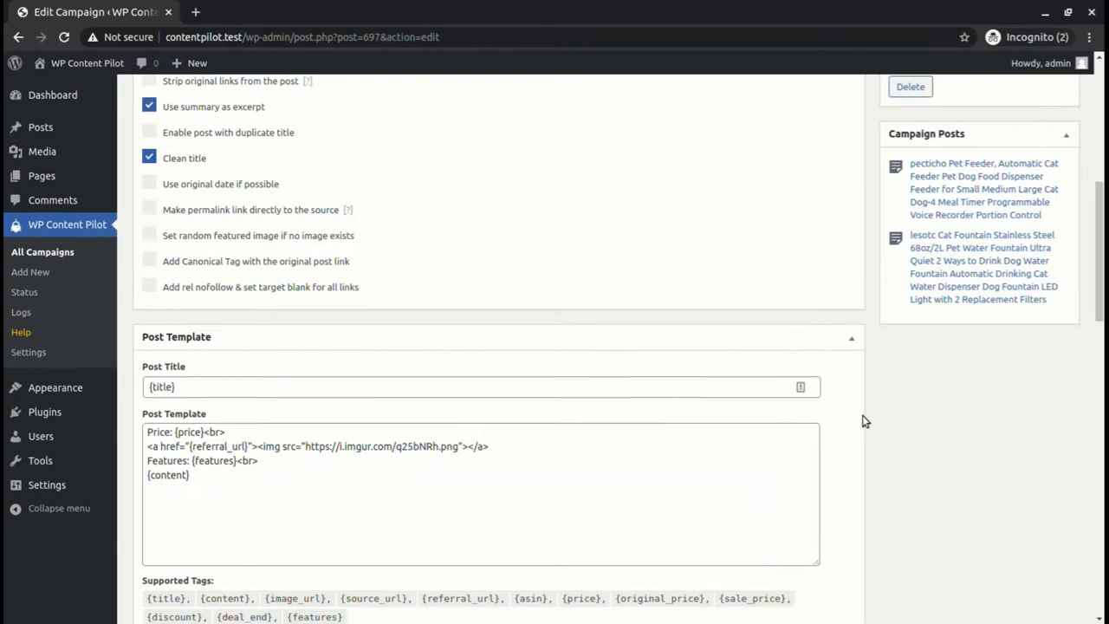
# Update and run the campaign, then view the new Arm & Hammer cat litter post.
pyautogui.click(933, 459)
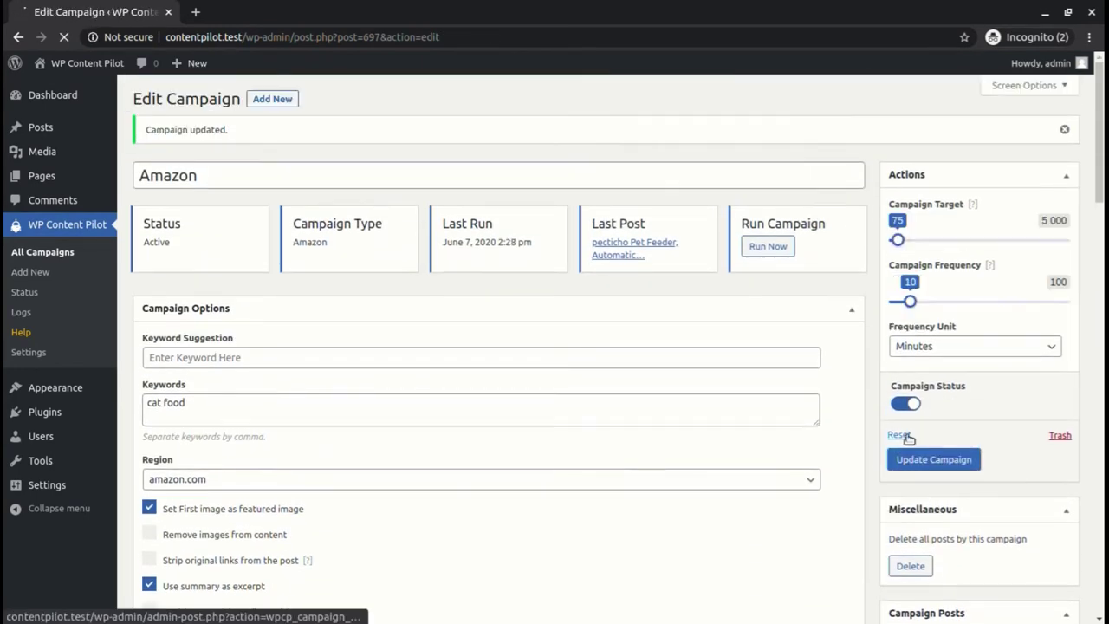
pyautogui.click(768, 246)
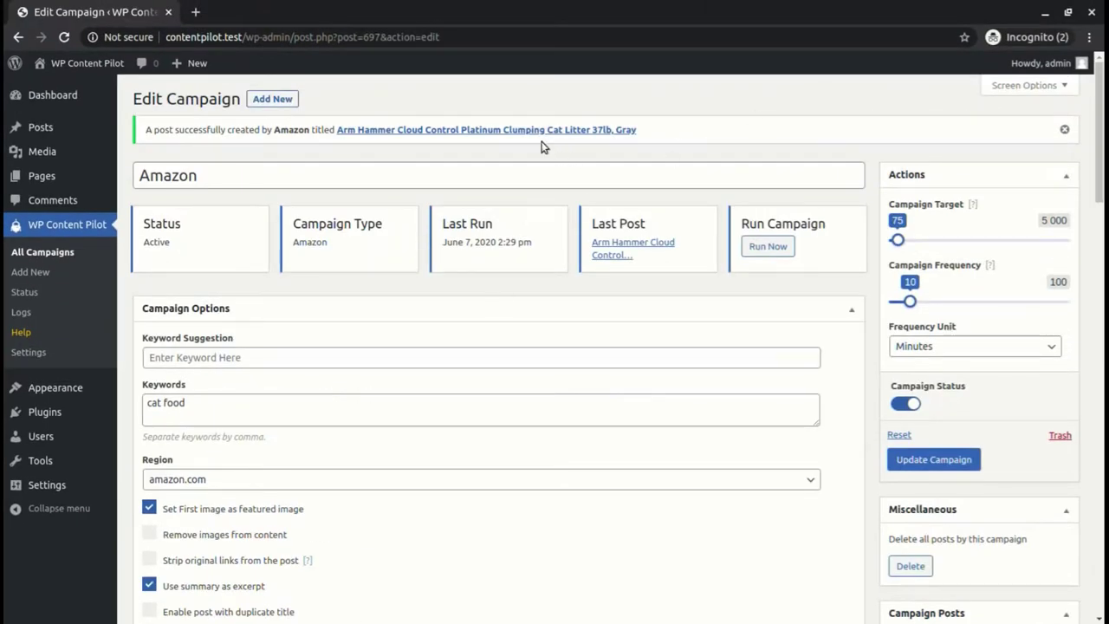
pyautogui.click(486, 129)
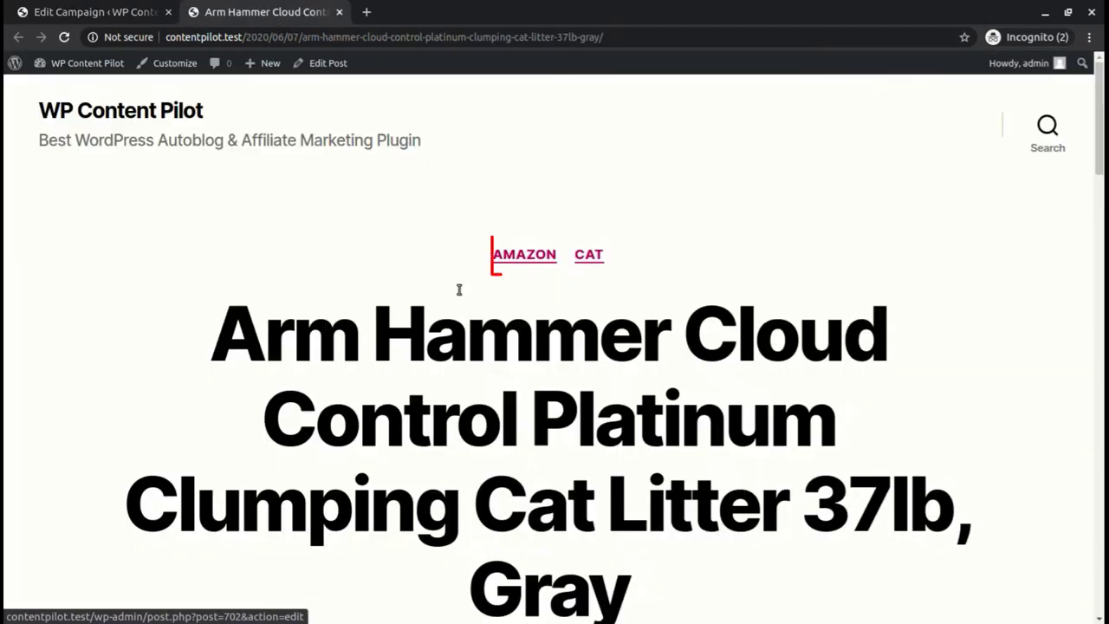
pyautogui.scroll(-3)
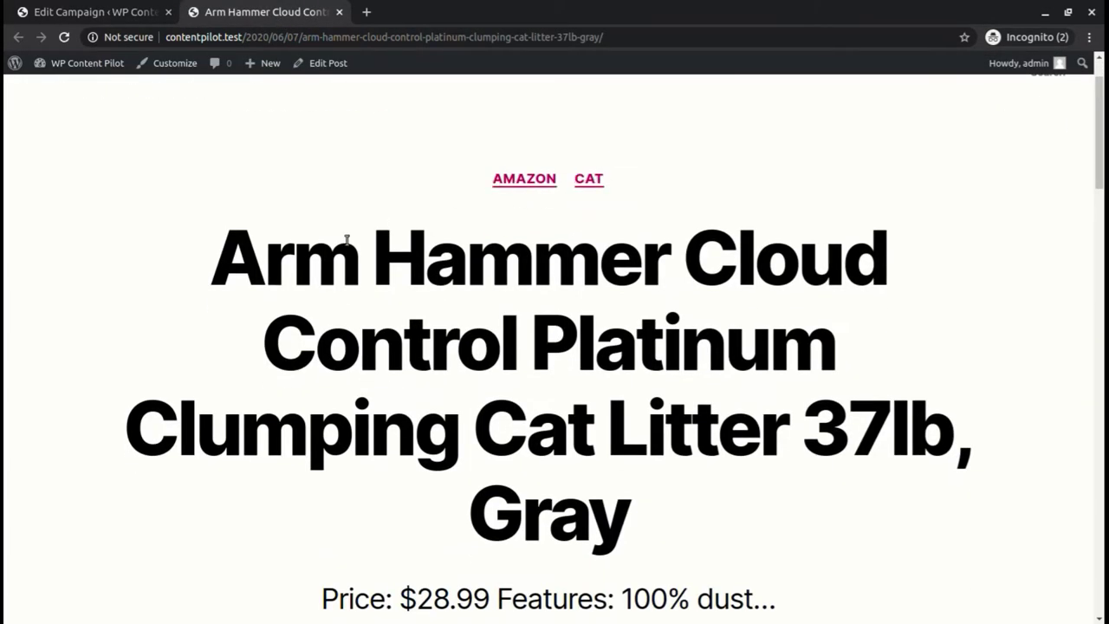
# Switch between the cat litter post and the campaign's advanced settings.
pyautogui.click(91, 11)
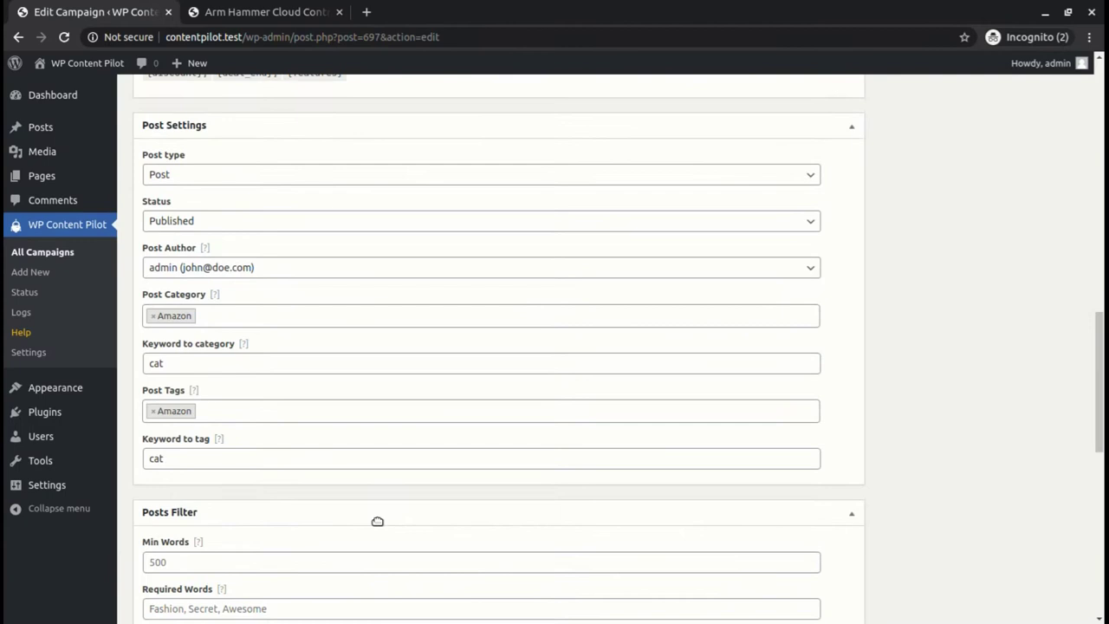
pyautogui.click(264, 11)
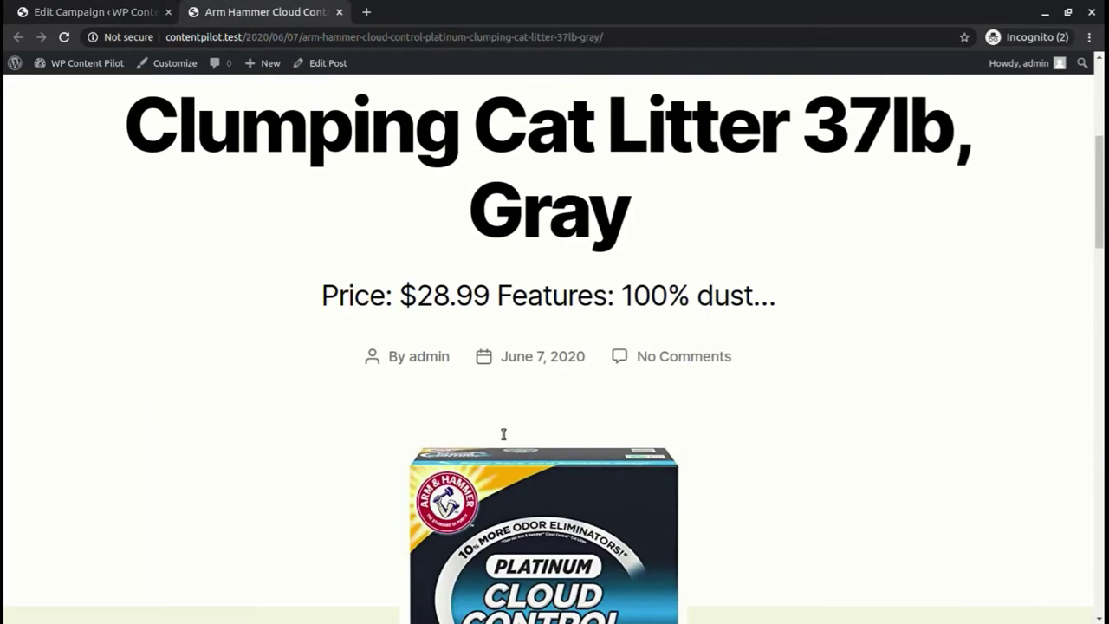
pyautogui.click(91, 11)
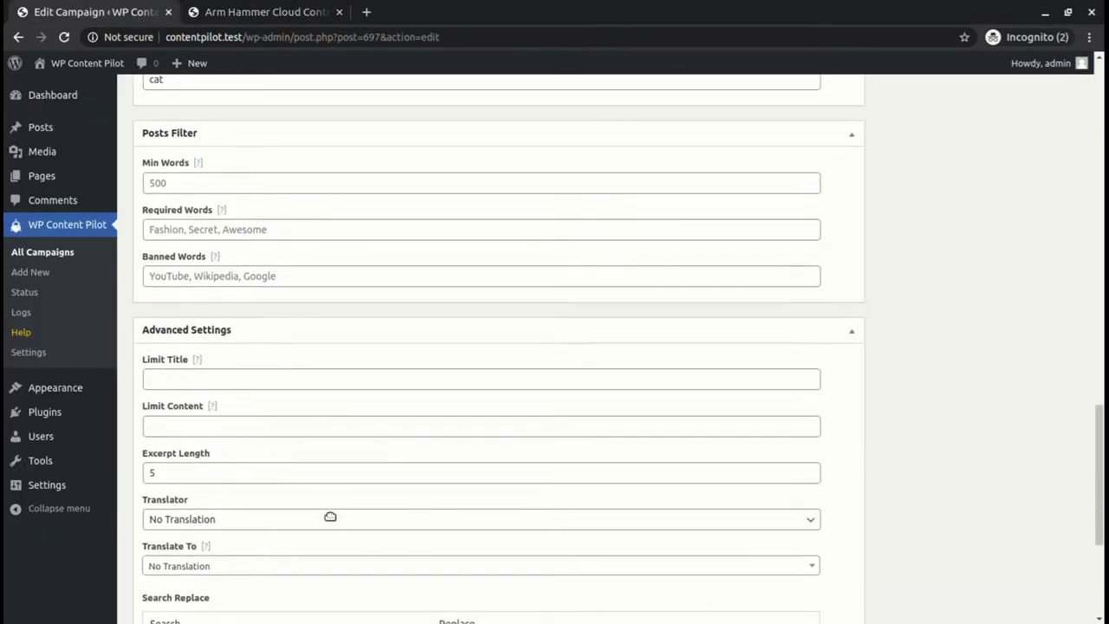
pyautogui.scroll(-3)
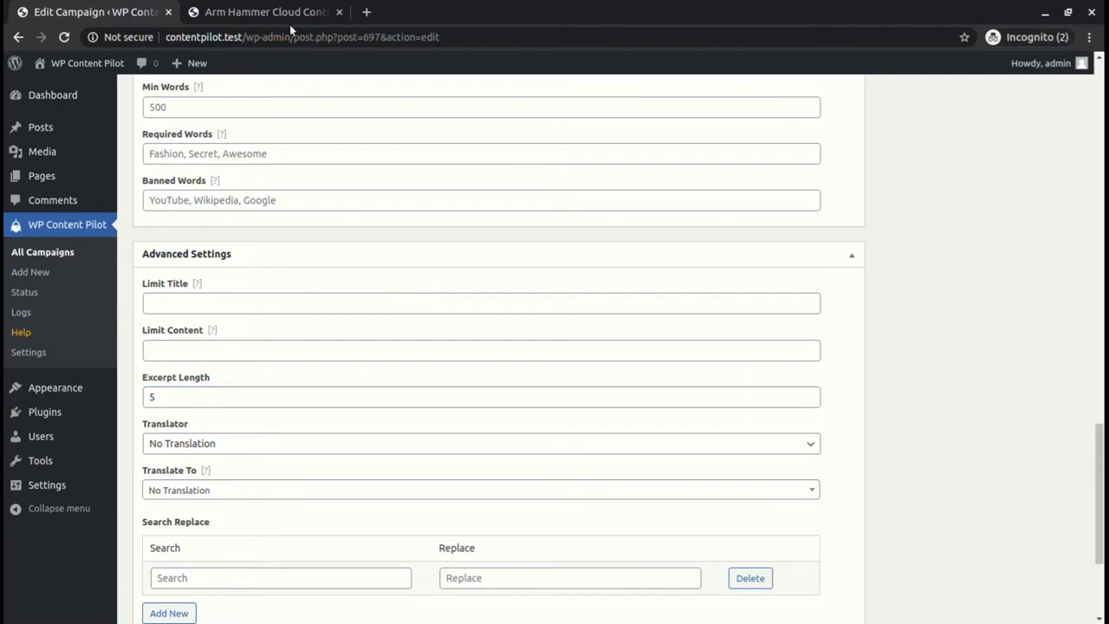
pyautogui.click(264, 11)
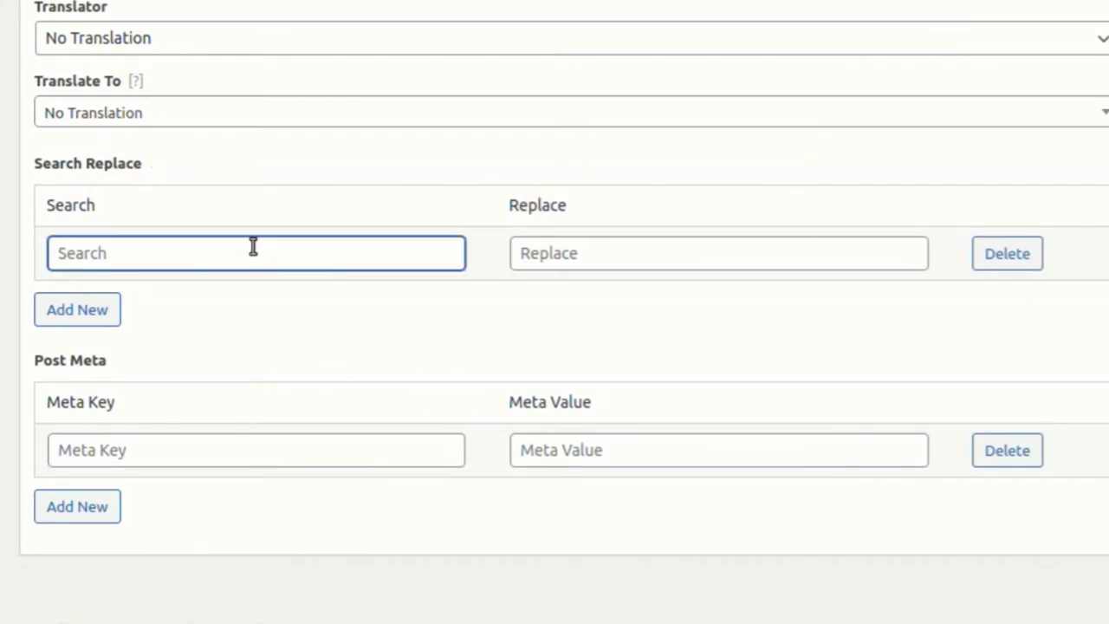
# Add a 'Cat' search-replace rule, limit title 2 and content 10, and open the Purina Kitten post.
pyautogui.write('Ca')
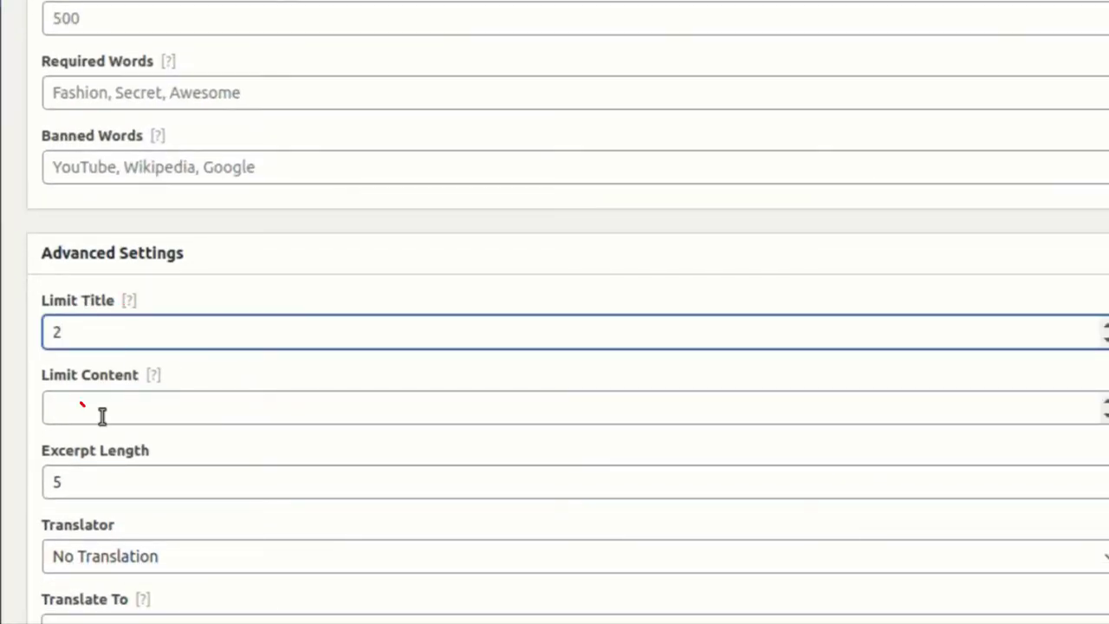
pyautogui.write('10')
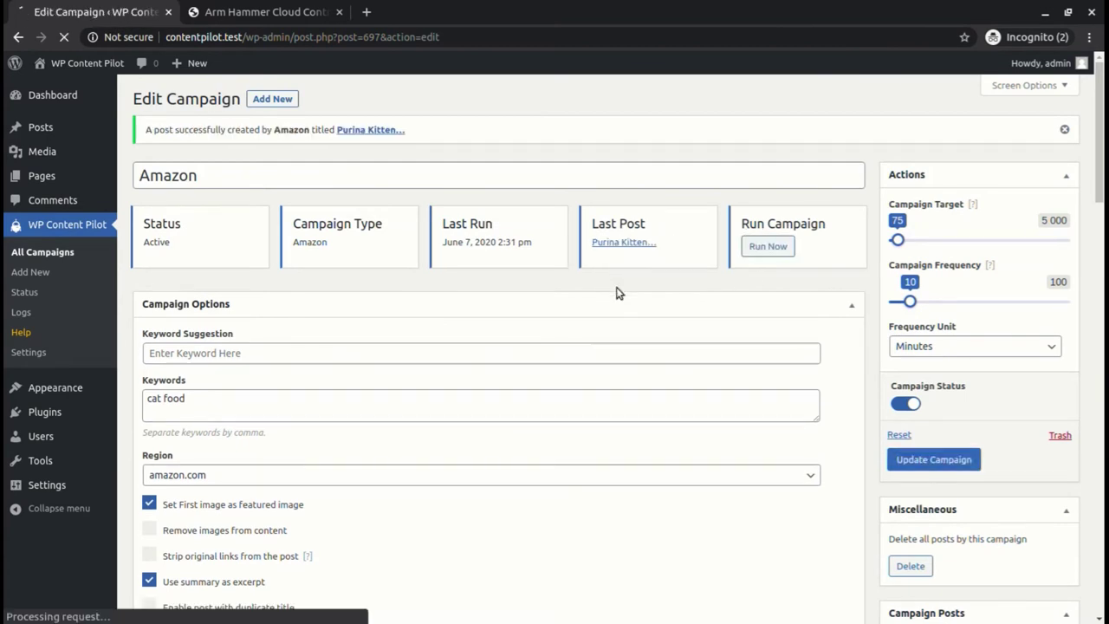
pyautogui.click(370, 129)
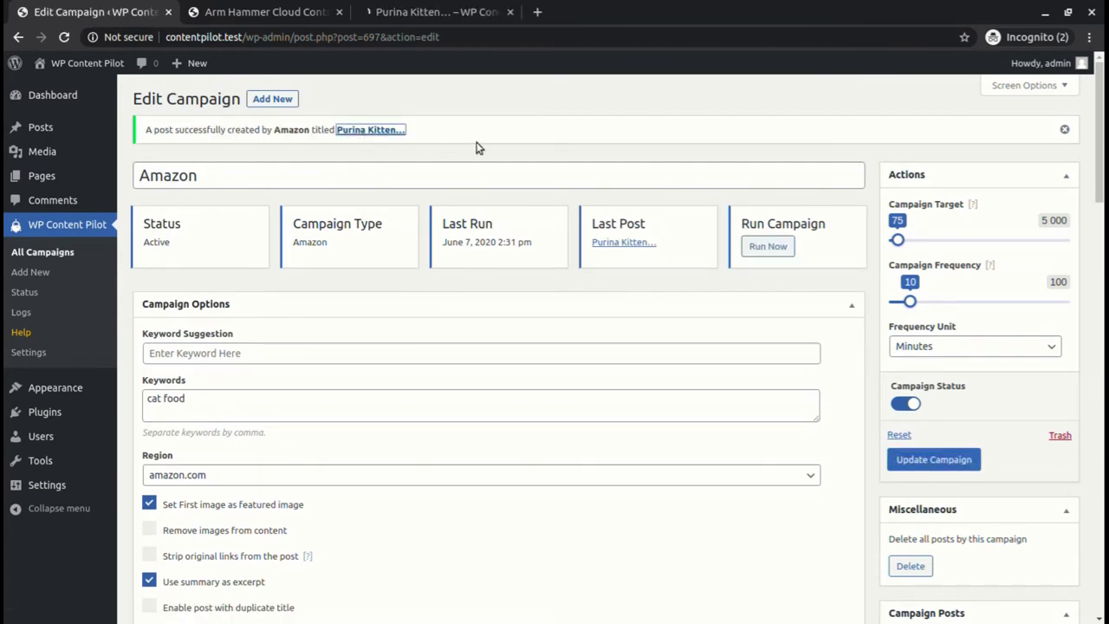
# Review the truncated Purina Kitten post and open it in the post editor.
pyautogui.click(370, 129)
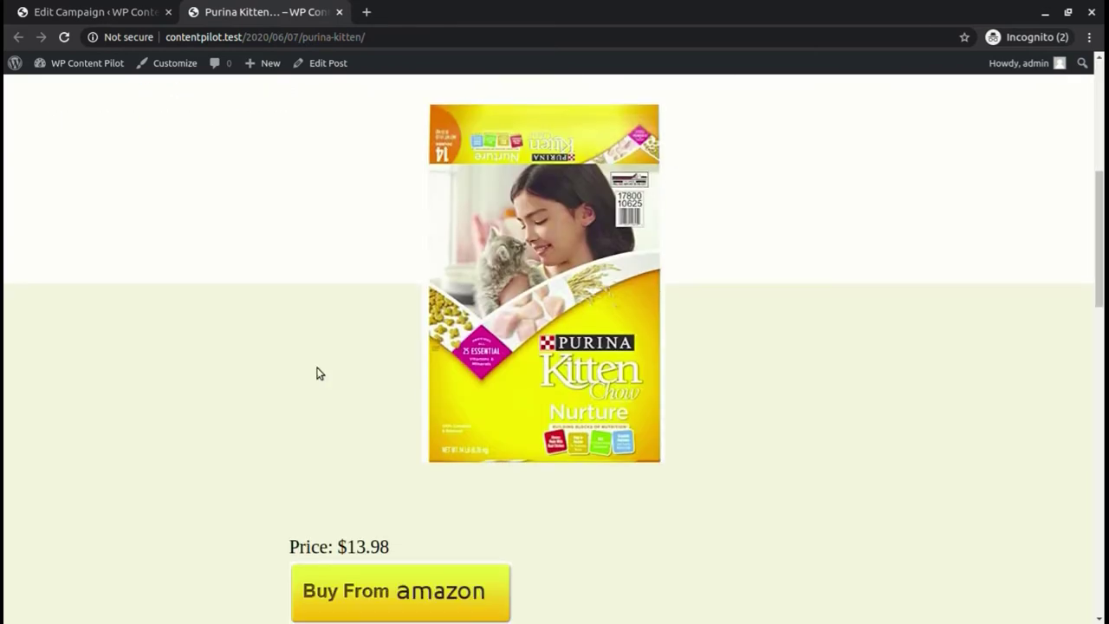
pyautogui.scroll(-3)
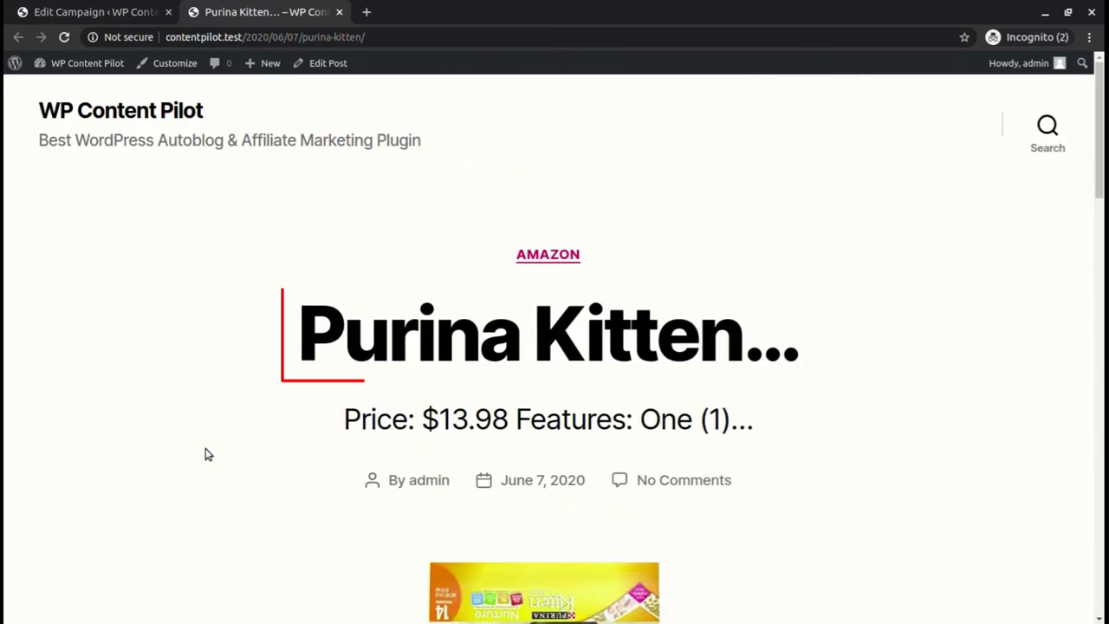
pyautogui.scroll(-3)
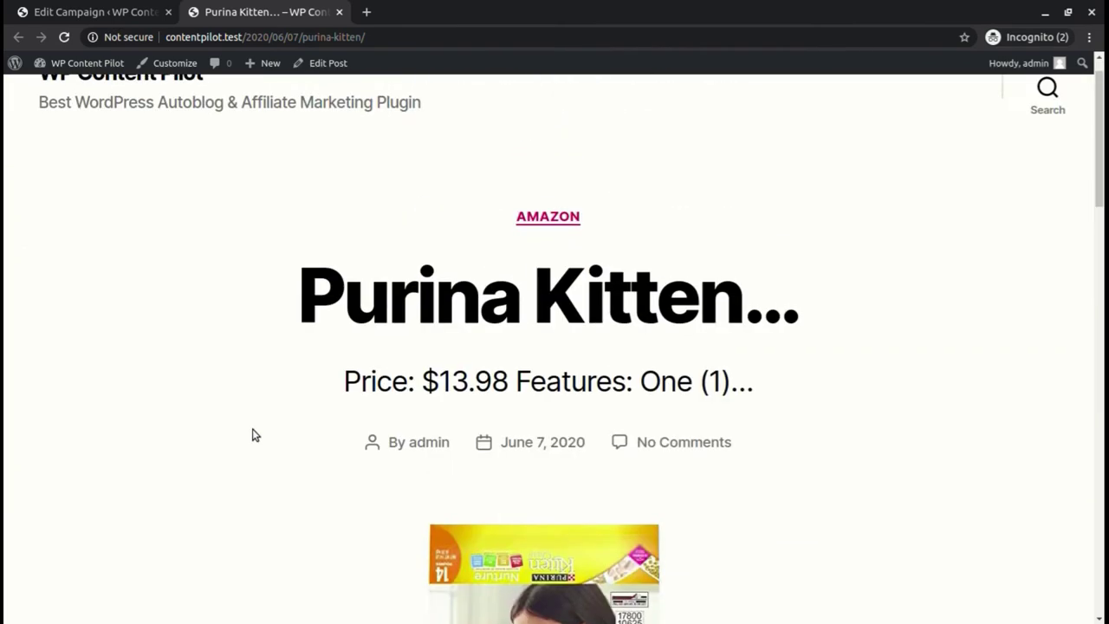
pyautogui.moveTo(999, 400)
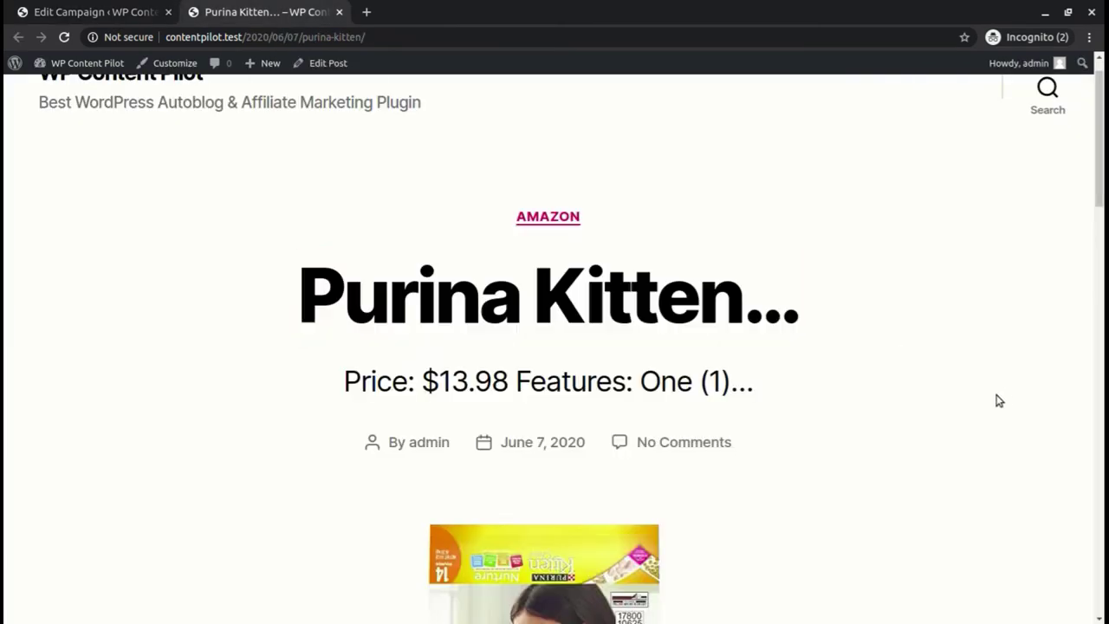
pyautogui.click(326, 62)
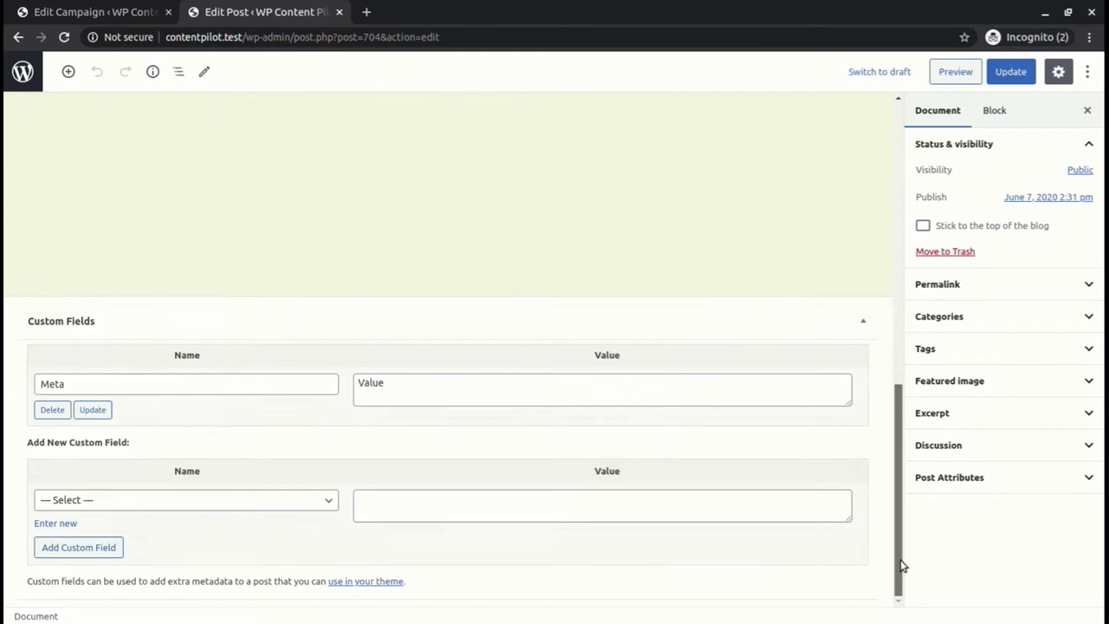
# Change an advanced setting, update the campaign, and run it to produce a Joytale post.
pyautogui.click(87, 12)
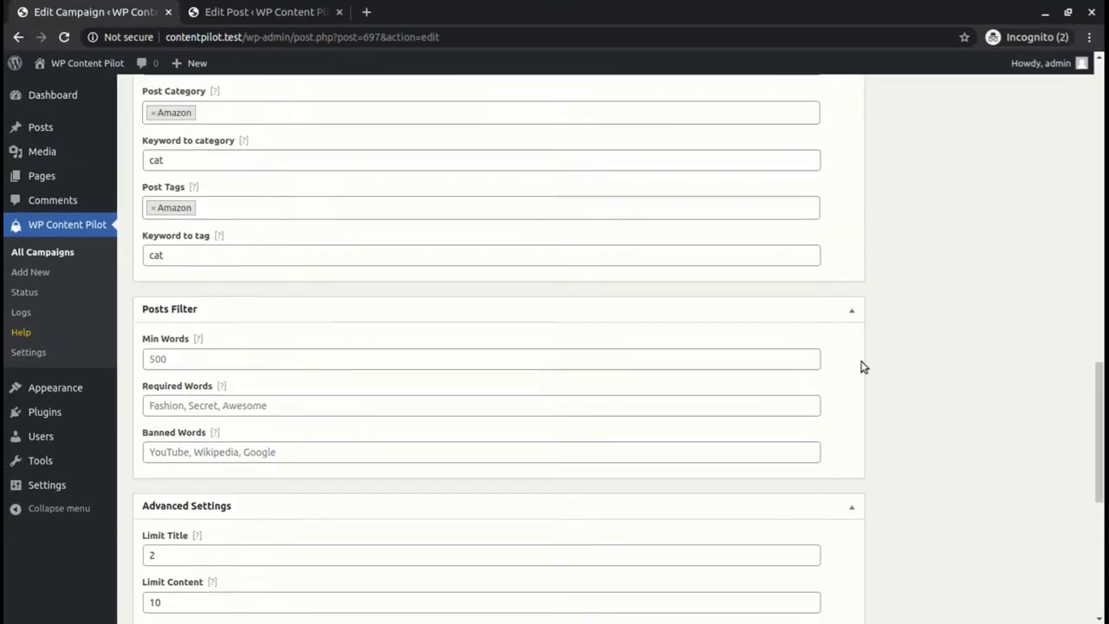
pyautogui.scroll(-3)
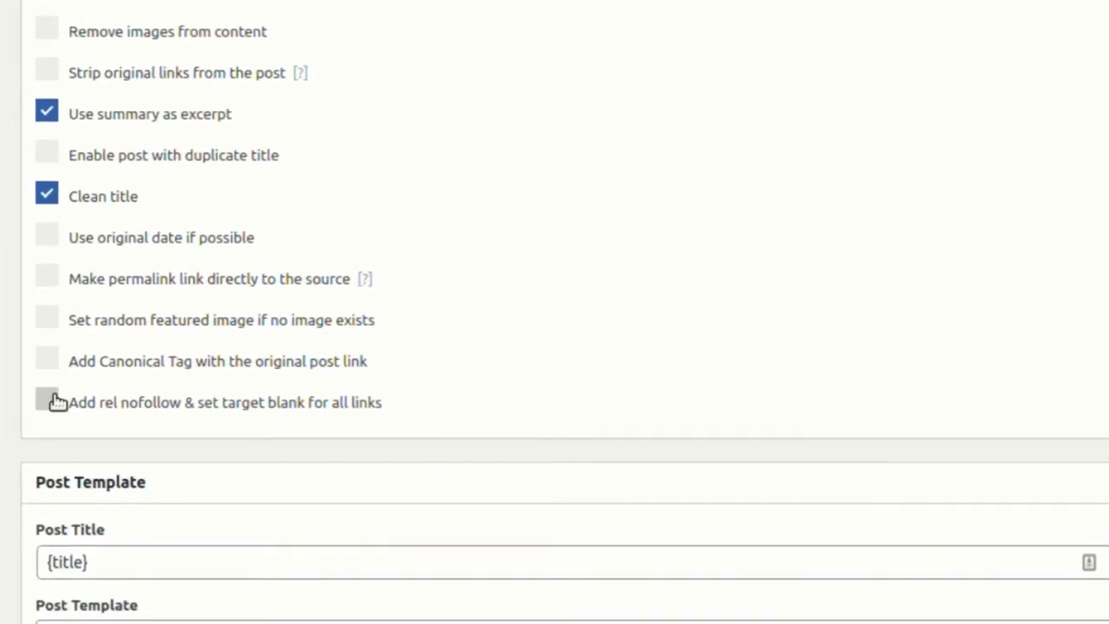
pyautogui.click(46, 401)
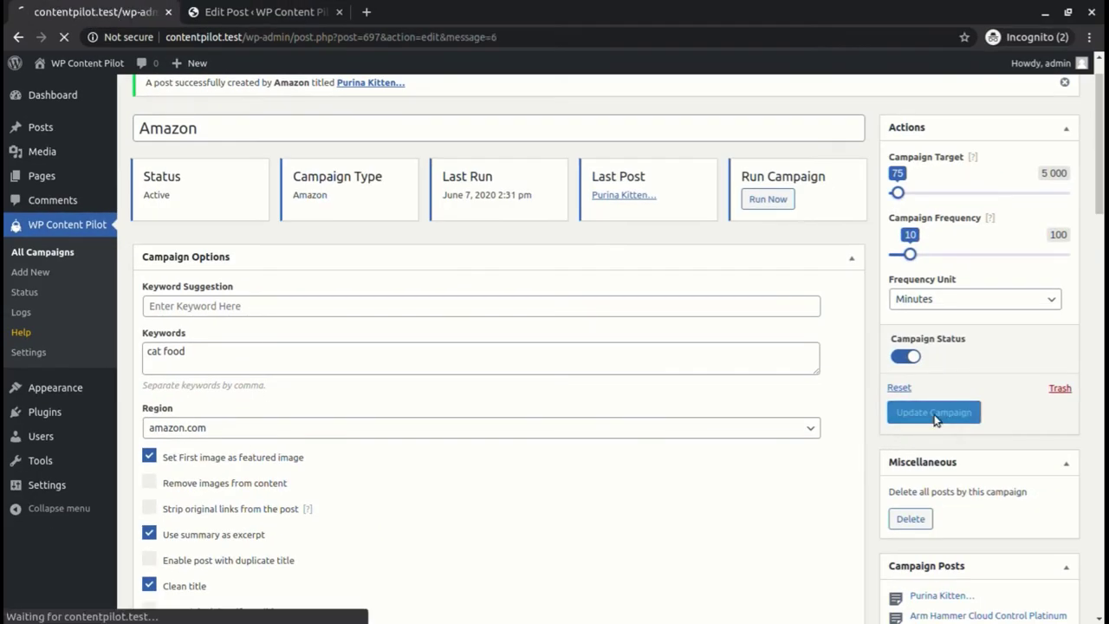
pyautogui.click(933, 411)
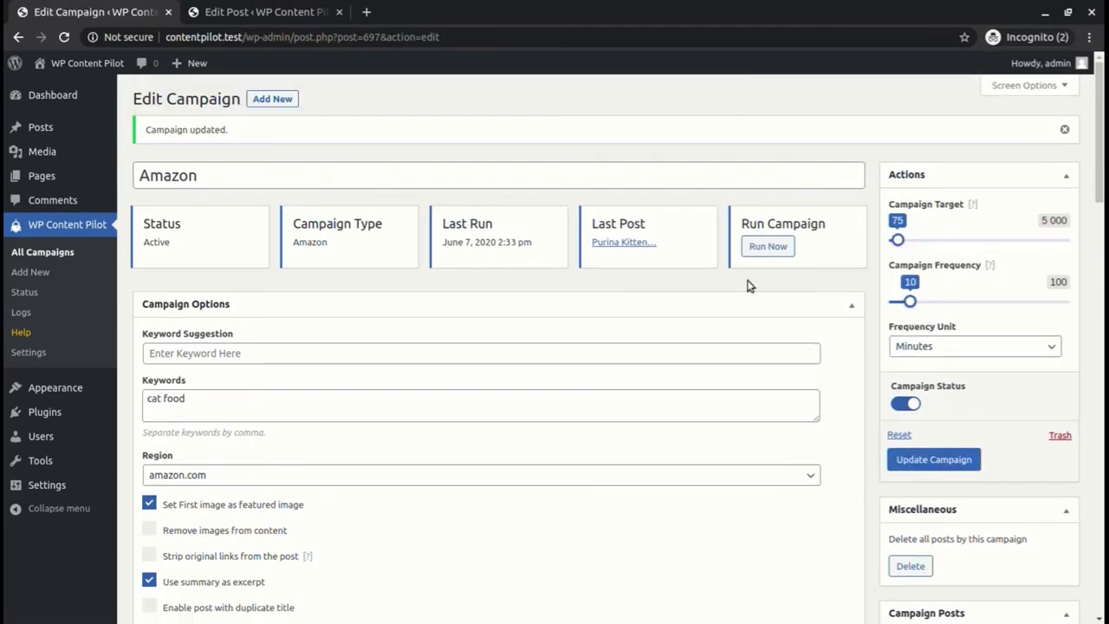
pyautogui.click(767, 246)
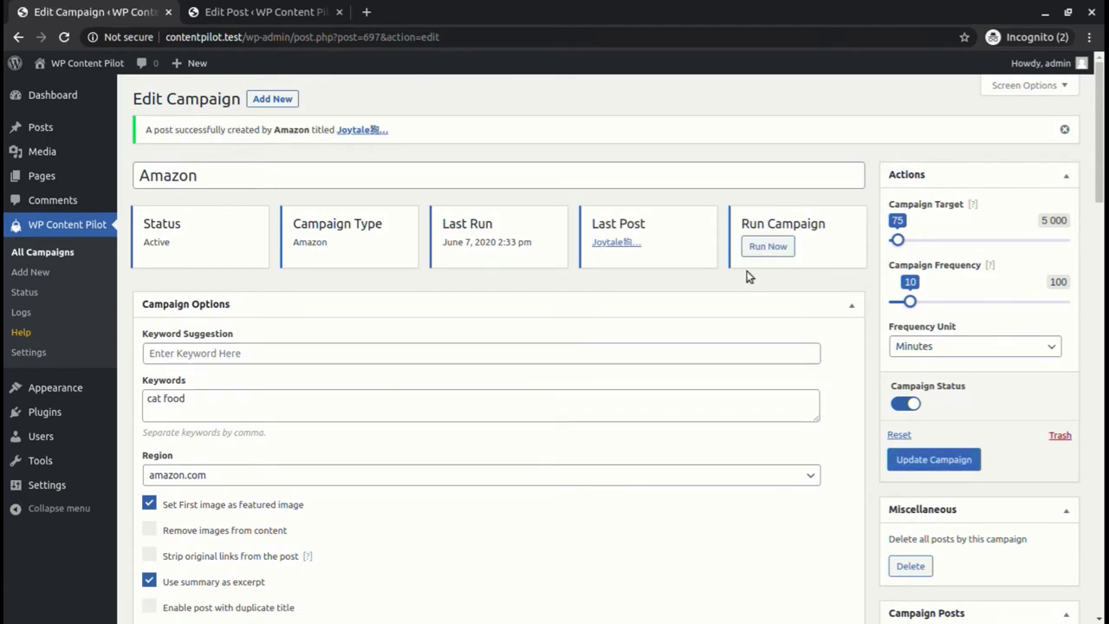
# Open the Joytale post for editing, then scroll to the campaign's advanced settings.
pyautogui.click(361, 129)
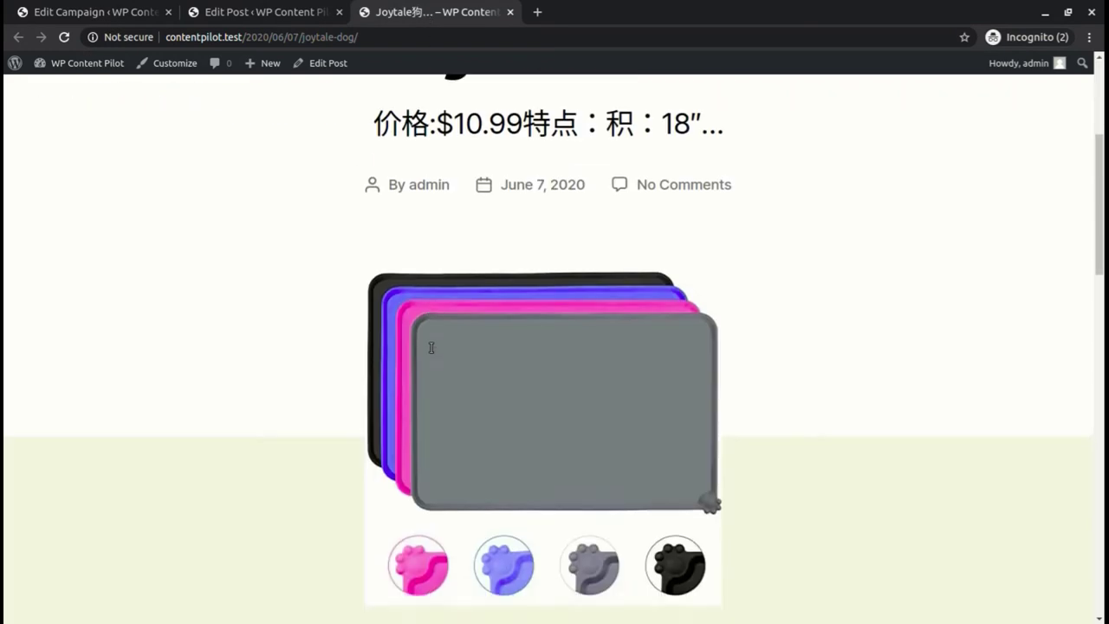
pyautogui.click(93, 11)
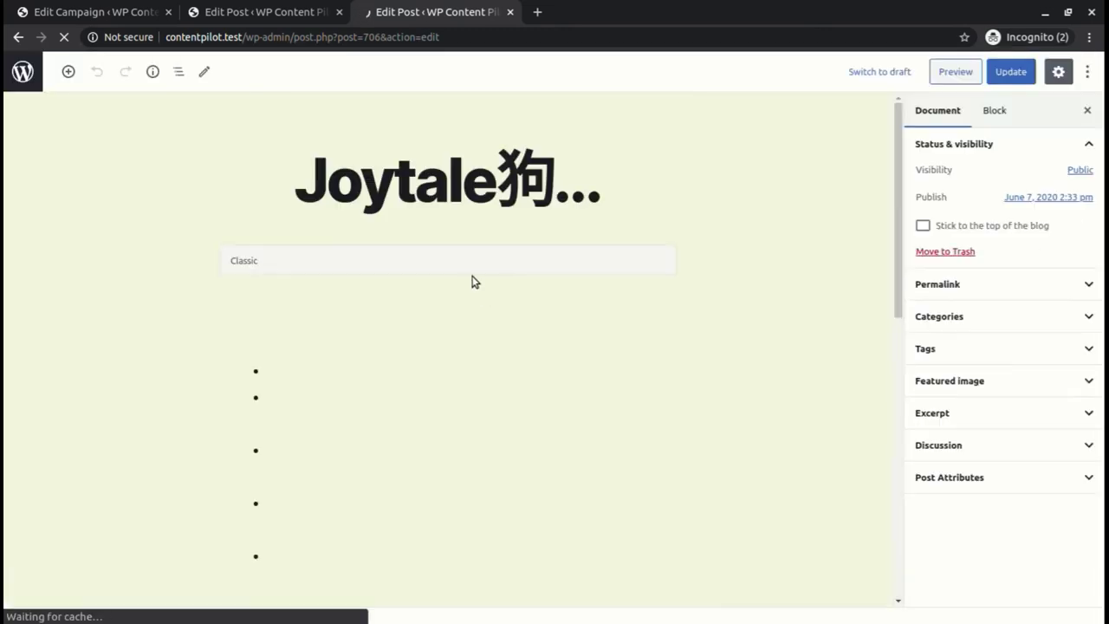
pyautogui.scroll(-3)
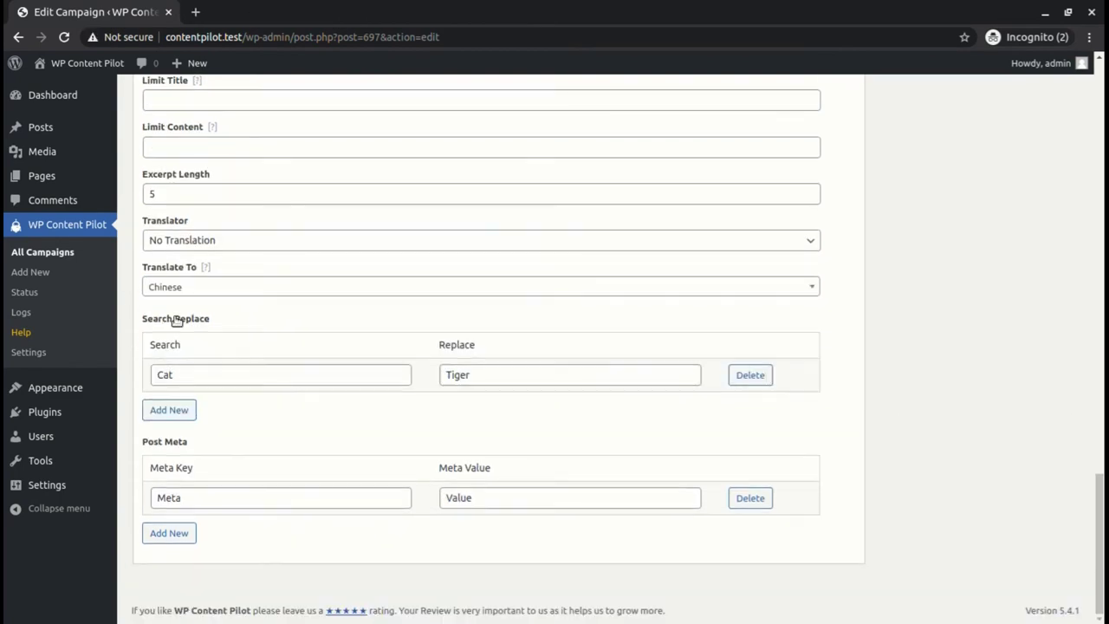
pyautogui.click(481, 286)
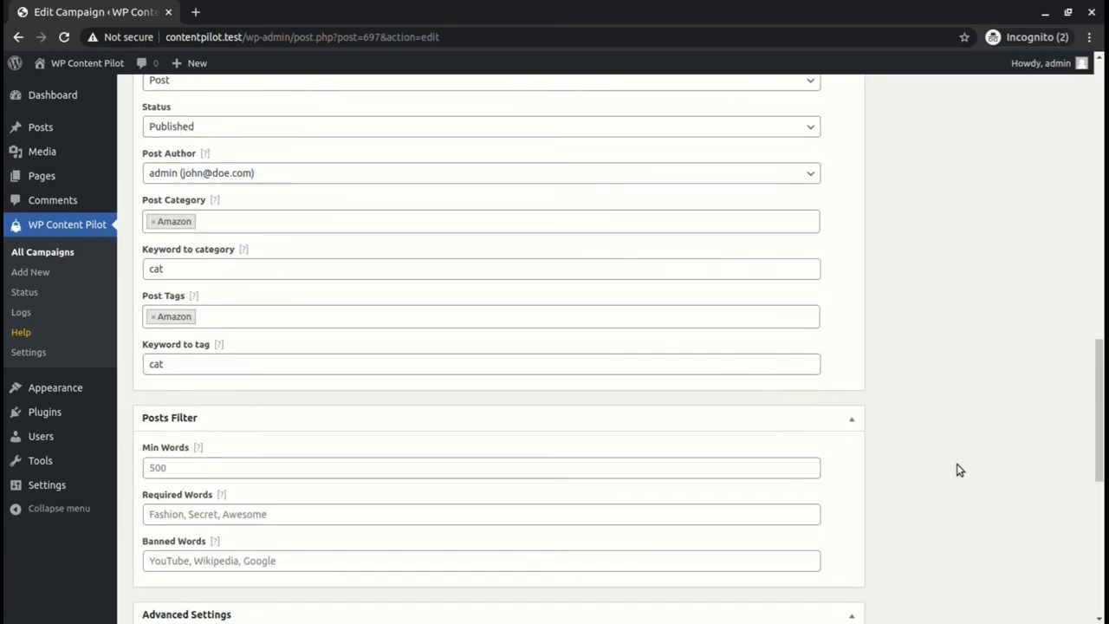
pyautogui.scroll(-3)
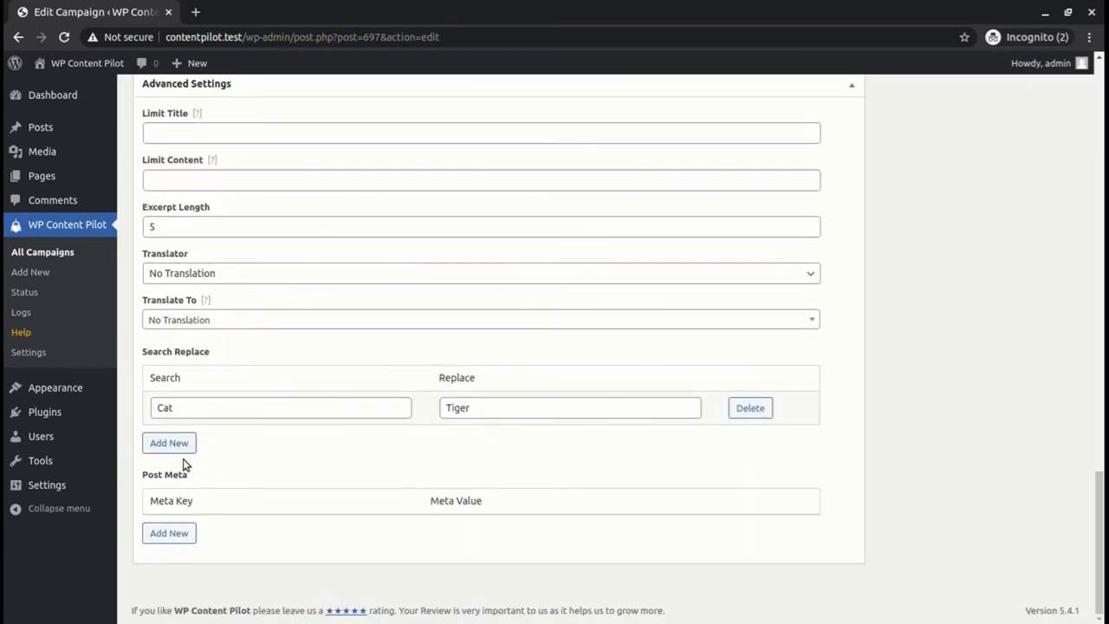
pyautogui.click(169, 442)
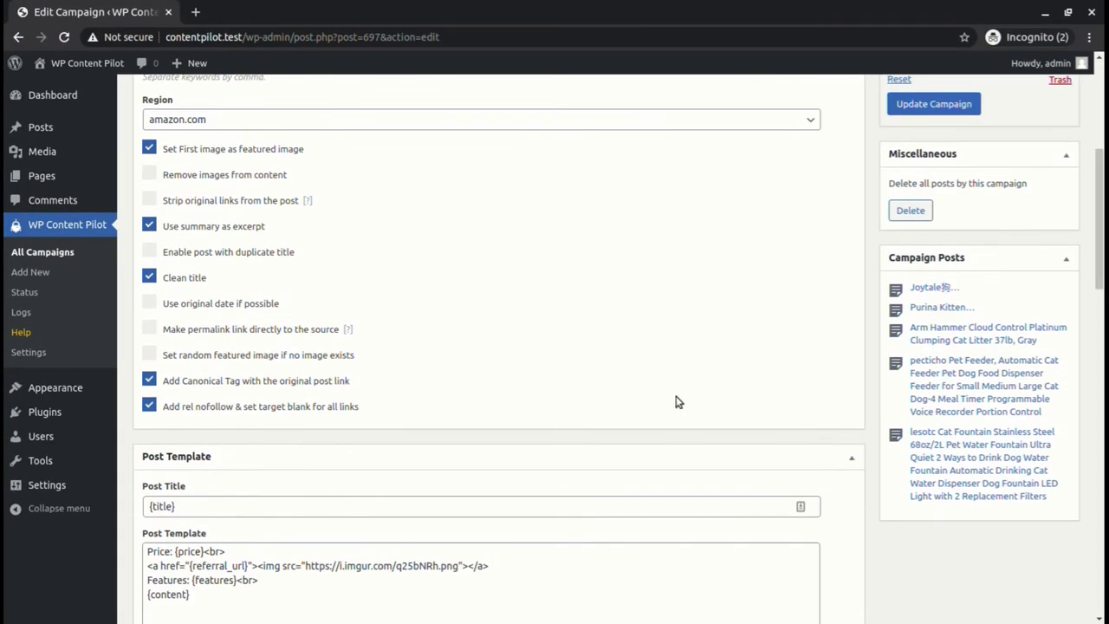
pyautogui.scroll(-3)
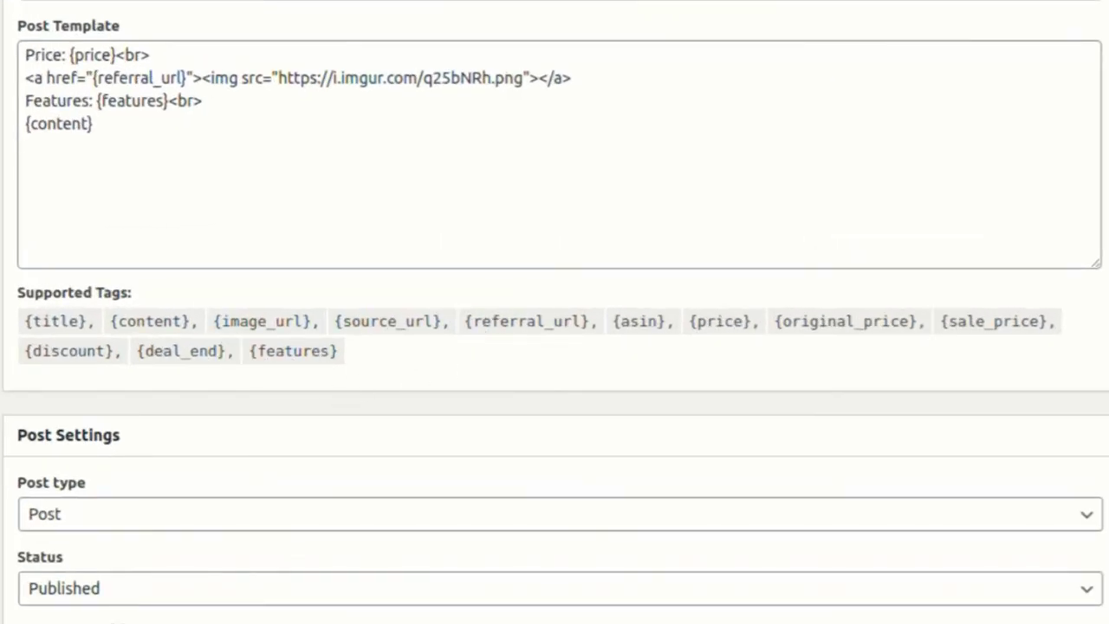
# Append {asin} and <br> to the post template, then update and run the campaign.
pyautogui.write('{asin}')
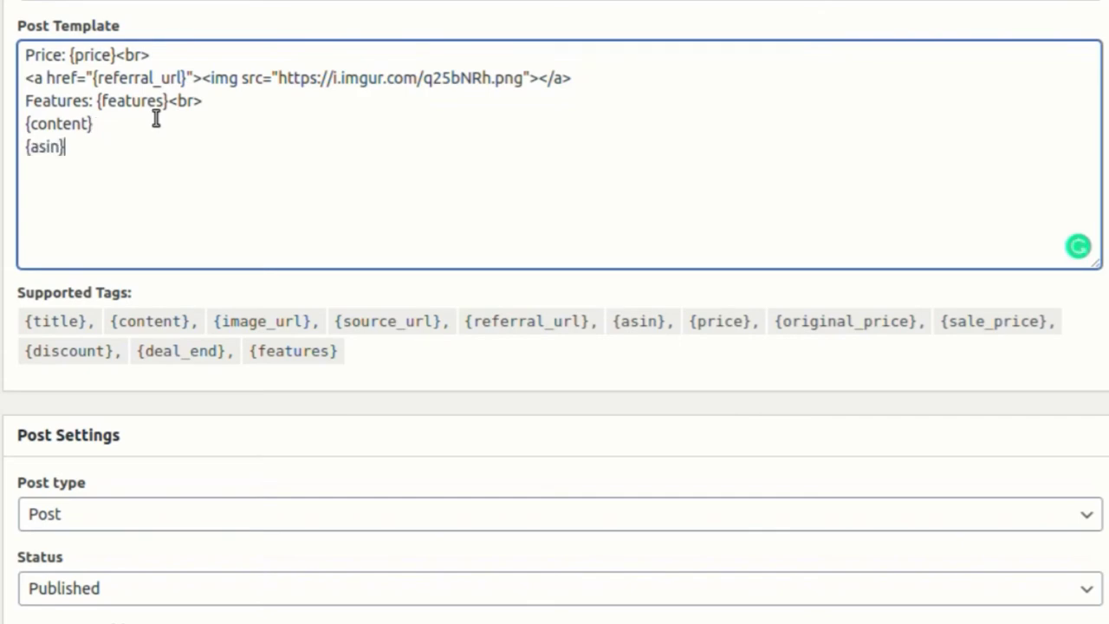
pyautogui.write('<br>')
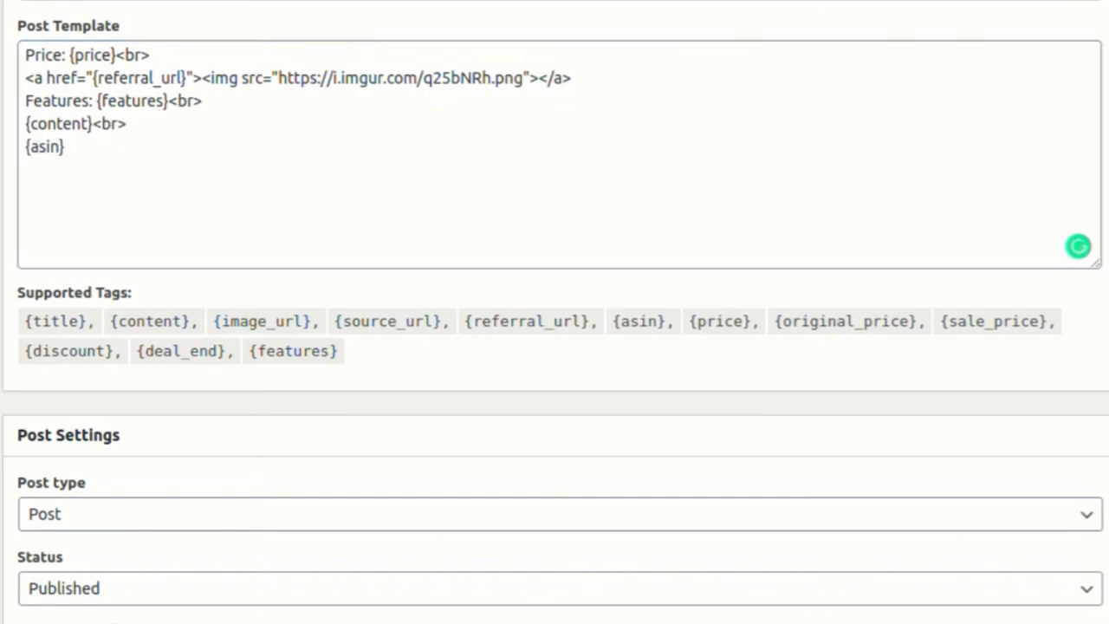
pyautogui.click(933, 407)
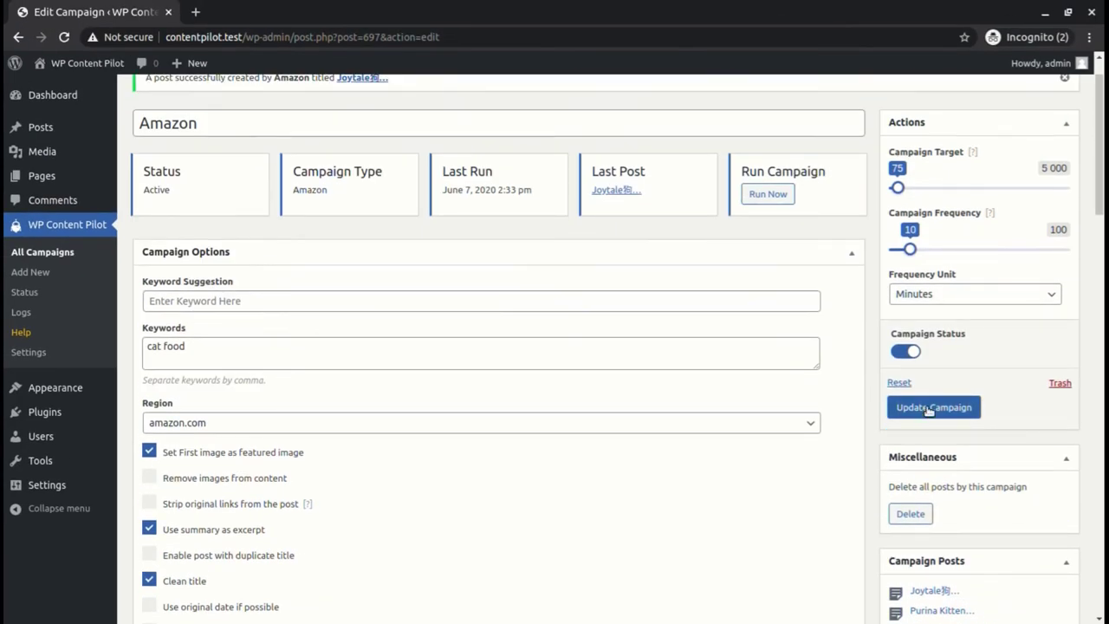
pyautogui.click(933, 407)
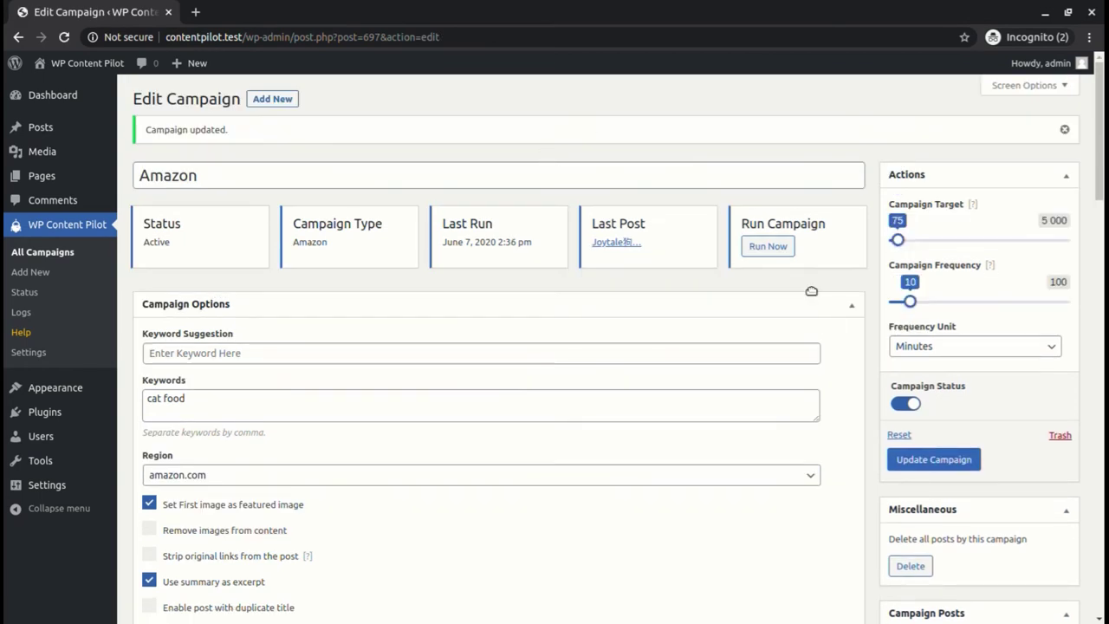
pyautogui.click(766, 246)
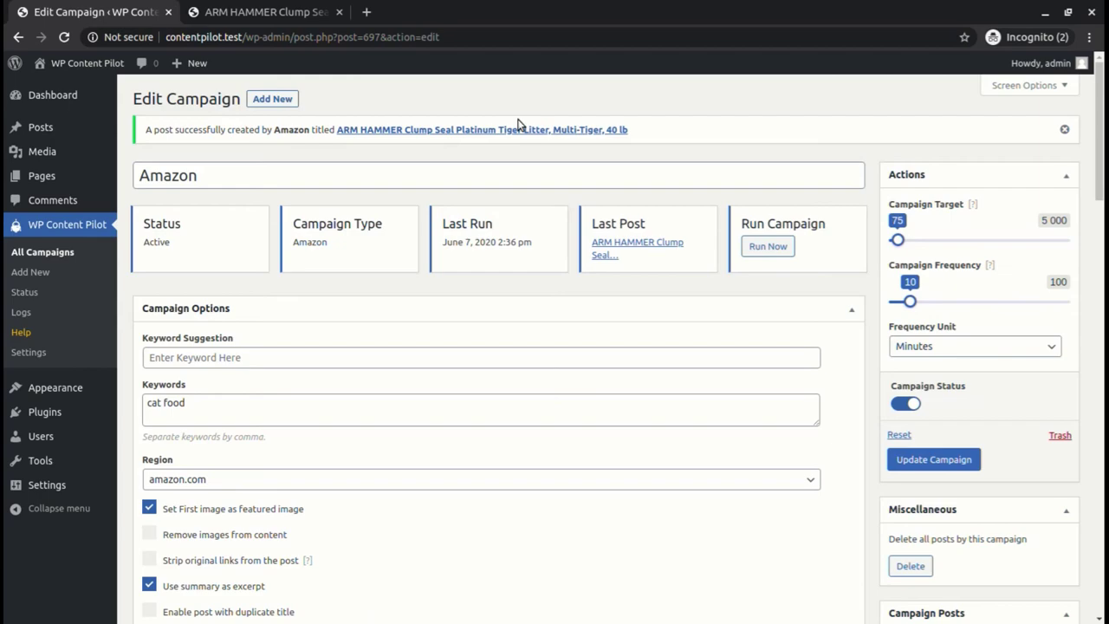
pyautogui.click(482, 129)
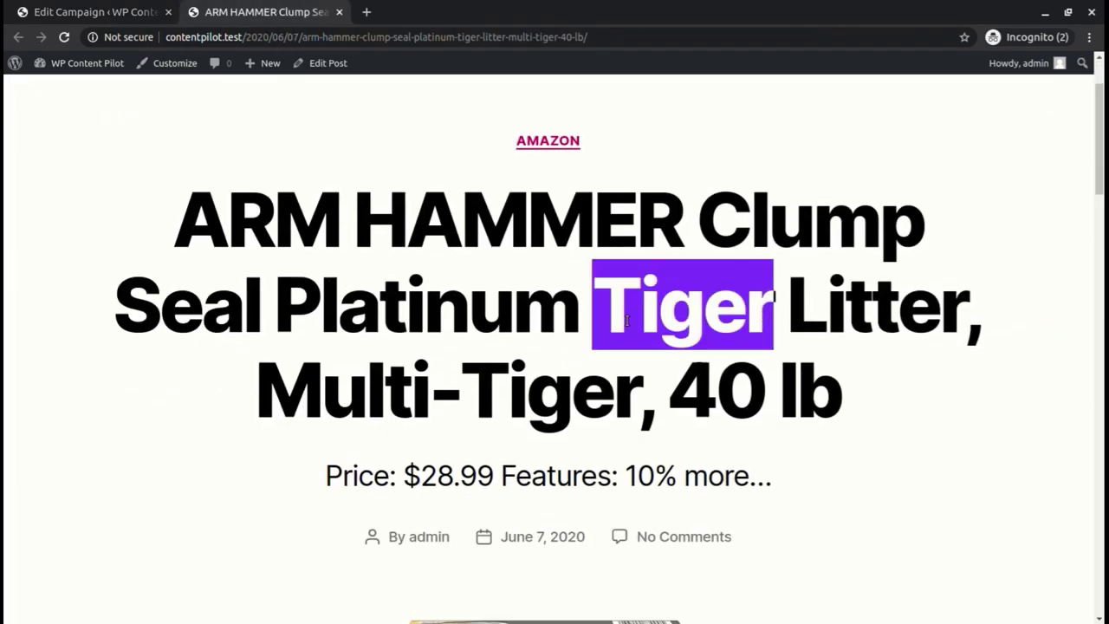
pyautogui.click(93, 11)
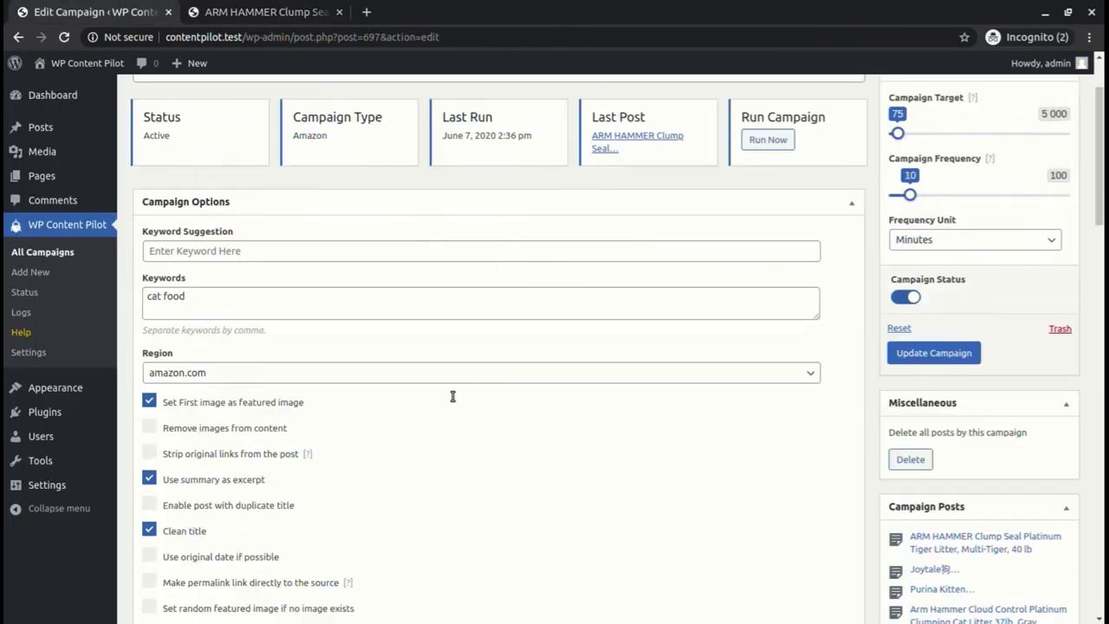
pyautogui.scroll(-3)
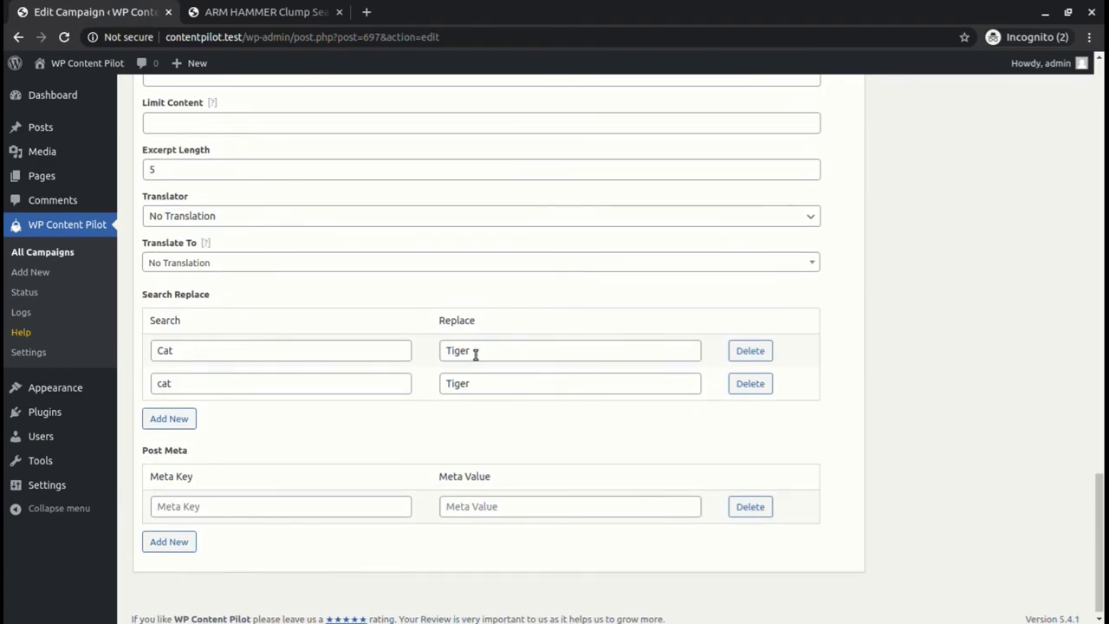
pyautogui.click(264, 12)
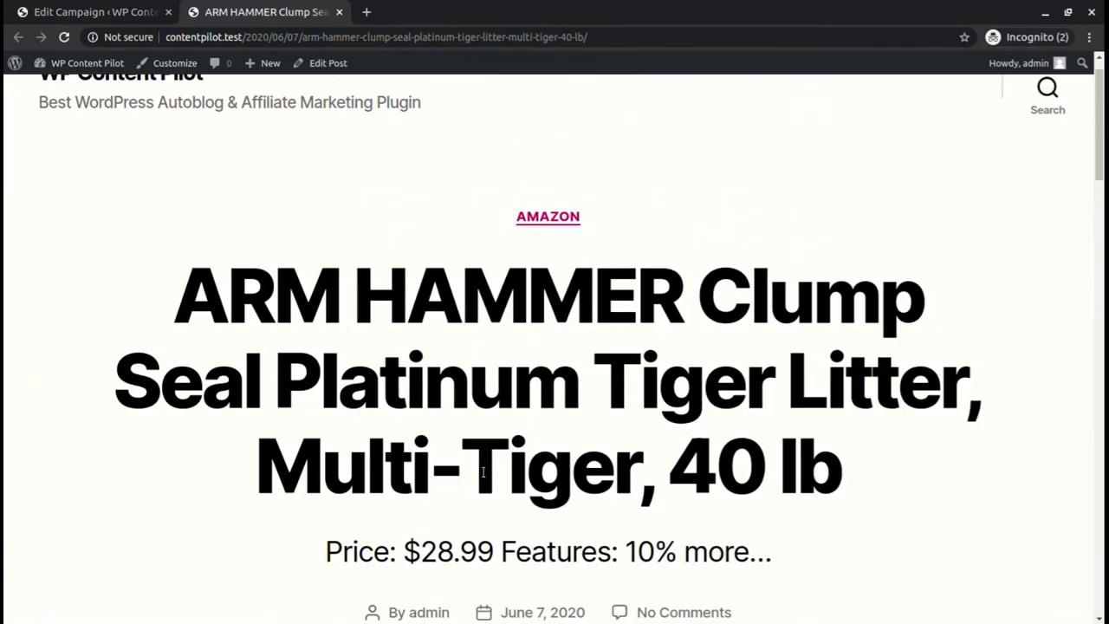
pyautogui.scroll(-3)
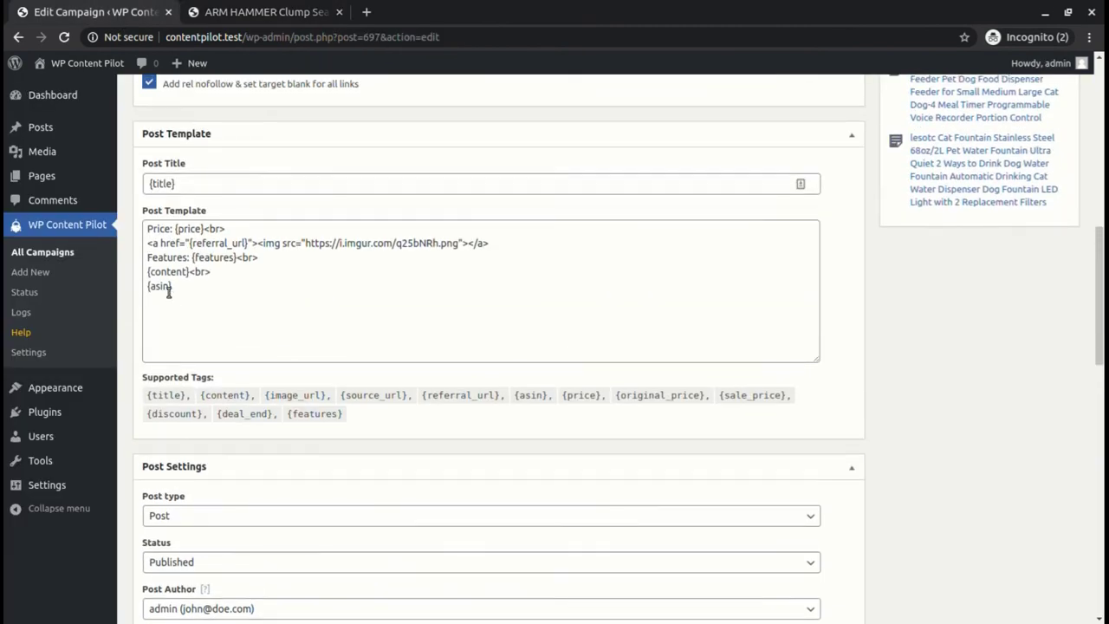
pyautogui.scroll(-3)
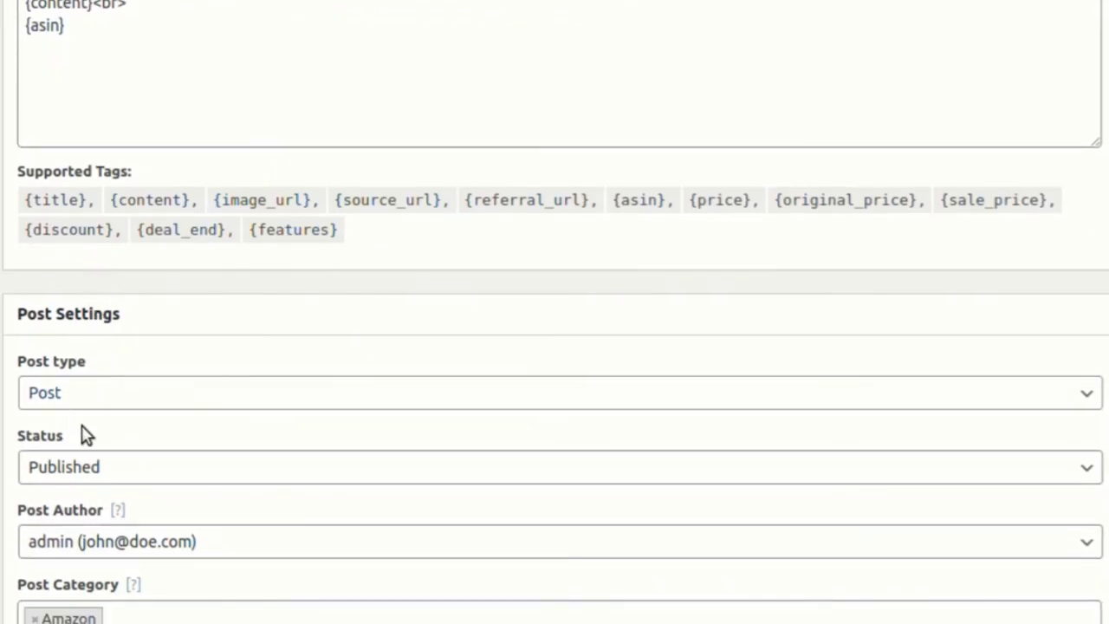
# Update and run the campaign, then view and close the generated Interactive Cat Toys Tumbler page.
pyautogui.scroll(3)
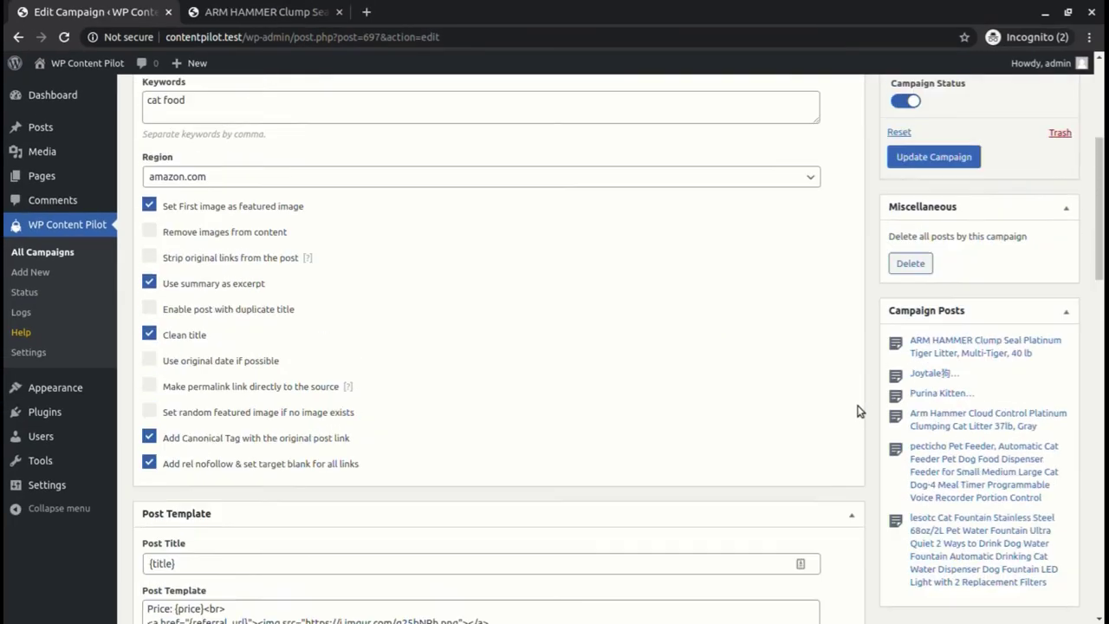
pyautogui.click(933, 157)
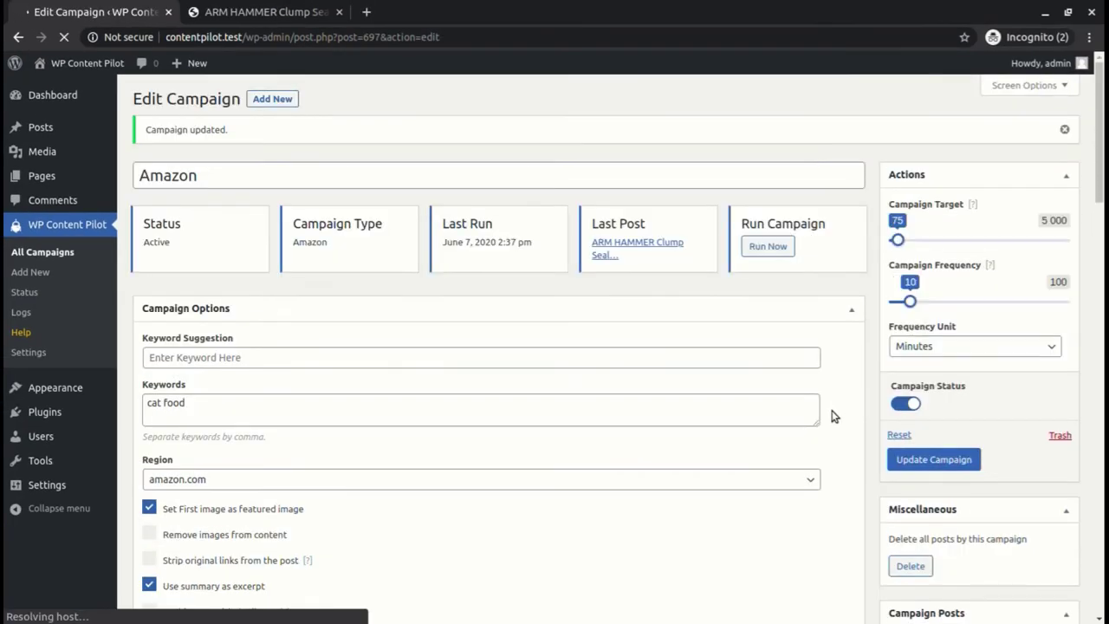
pyautogui.click(768, 246)
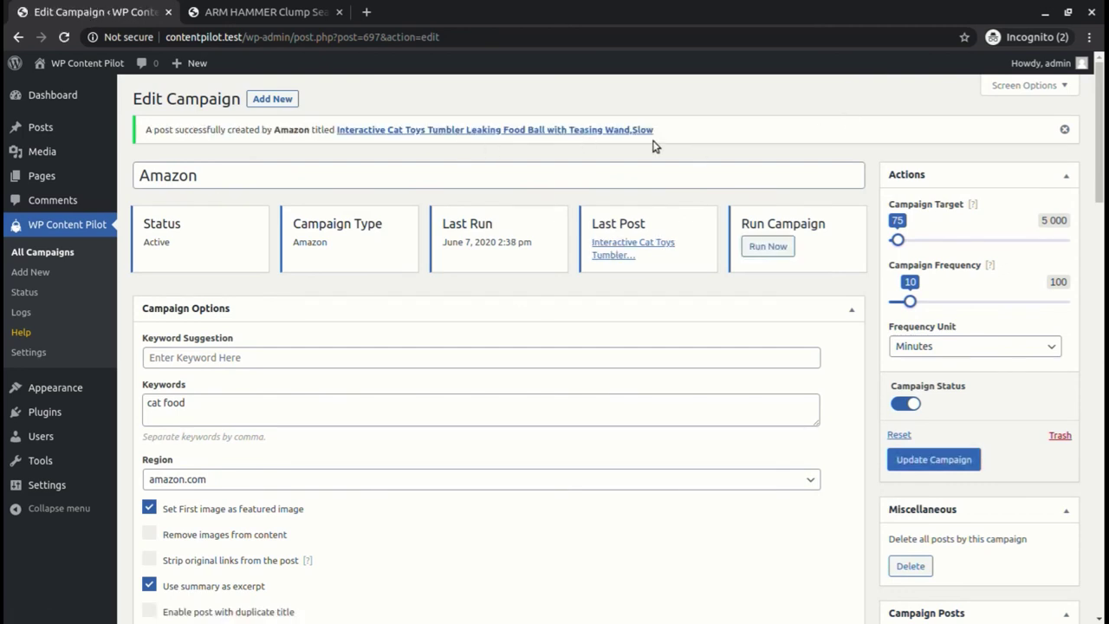
pyautogui.click(494, 129)
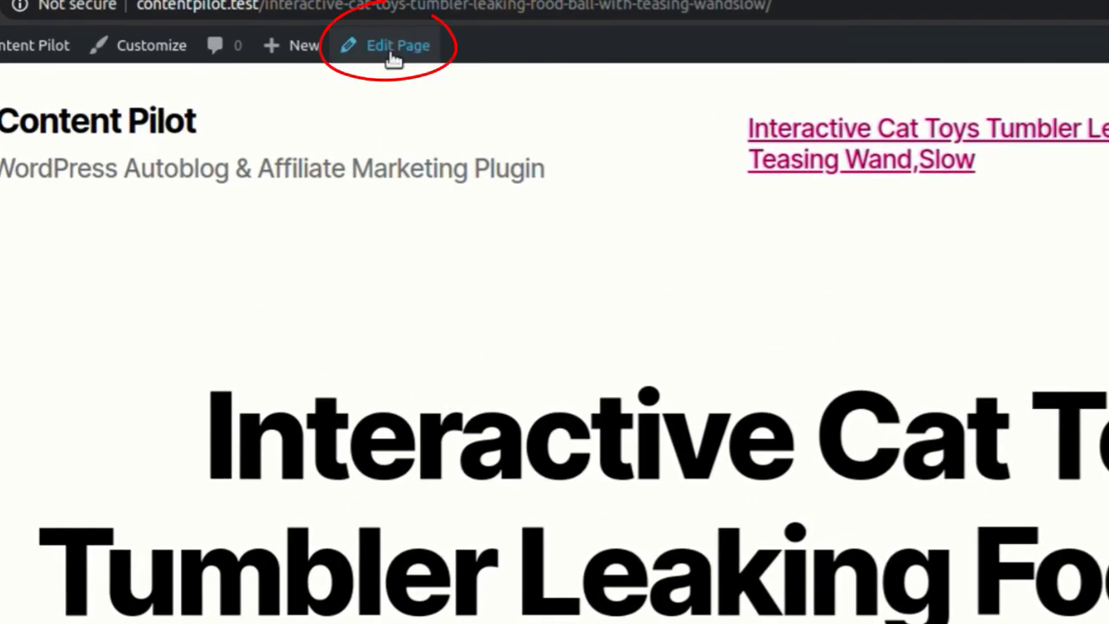
pyautogui.click(396, 45)
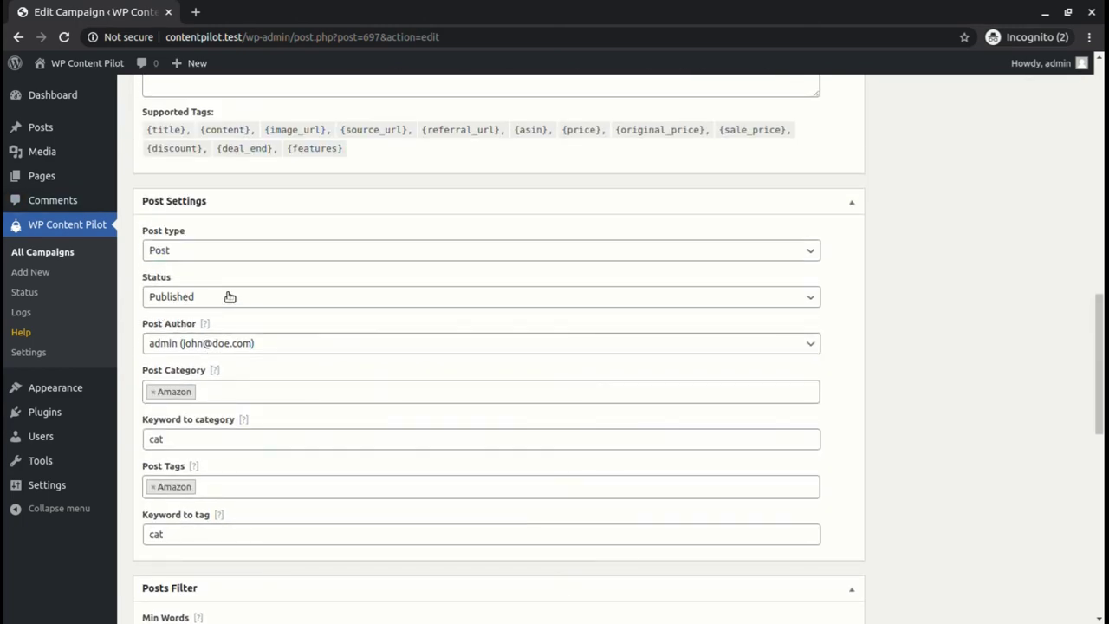
# Set the generated post status to private, update and run the campaign, and check All Posts.
pyautogui.click(481, 297)
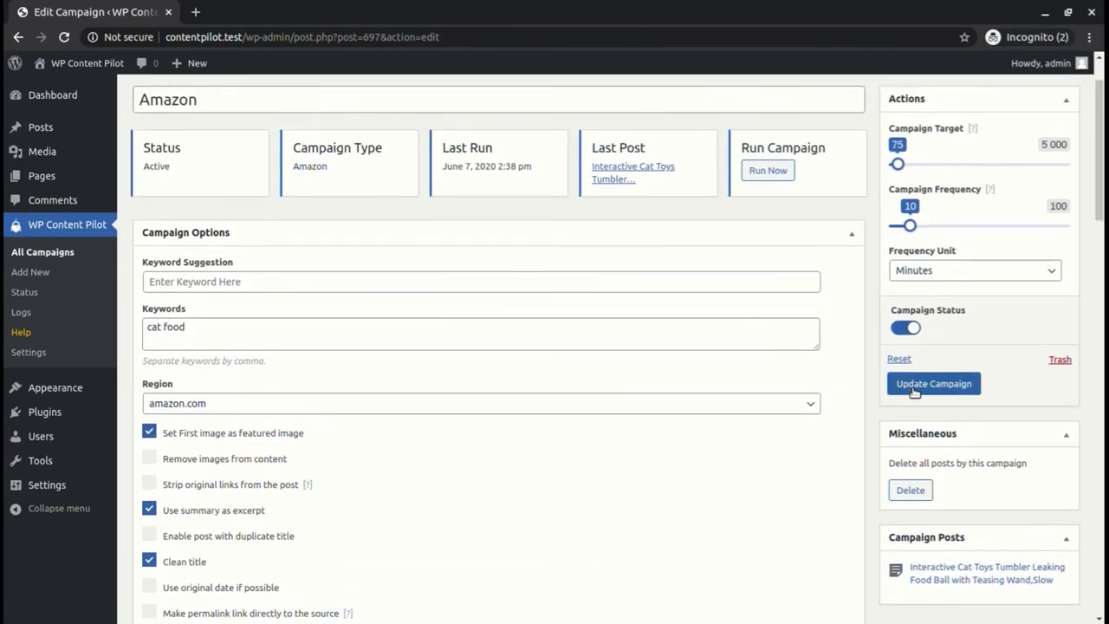
pyautogui.click(933, 383)
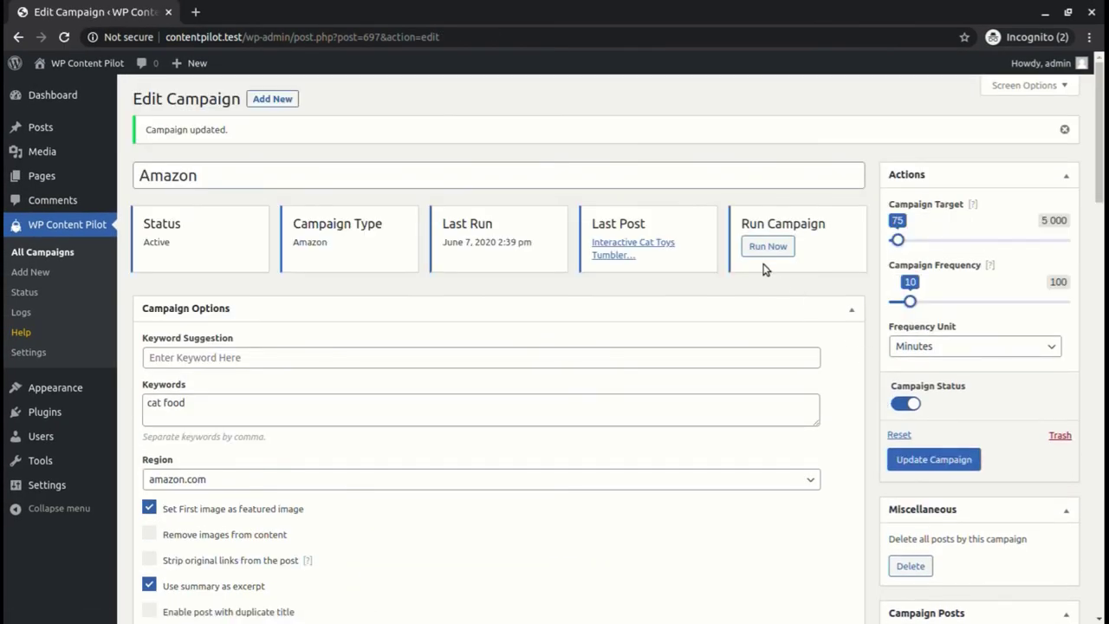
pyautogui.click(766, 246)
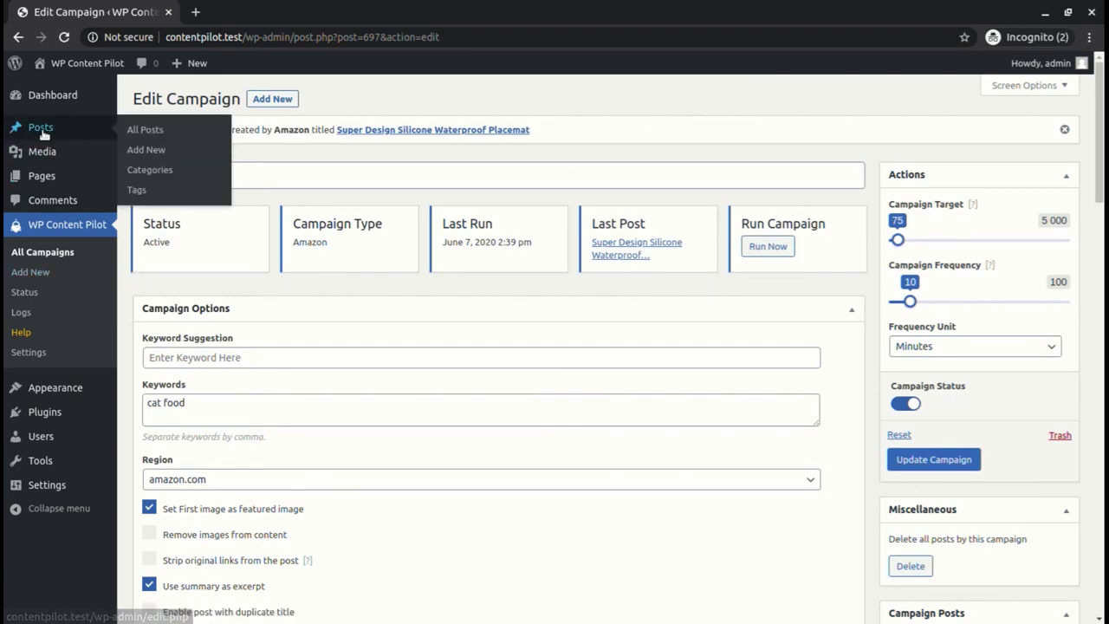
pyautogui.click(144, 129)
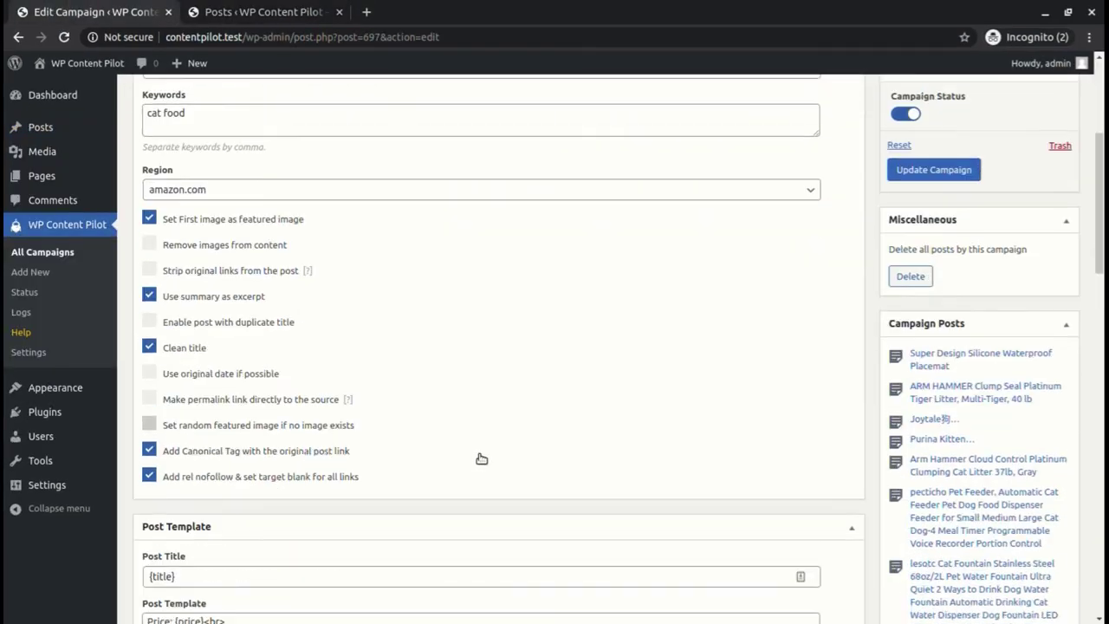
# Save the campaign with a draft post status and return to its settings.
pyautogui.scroll(3)
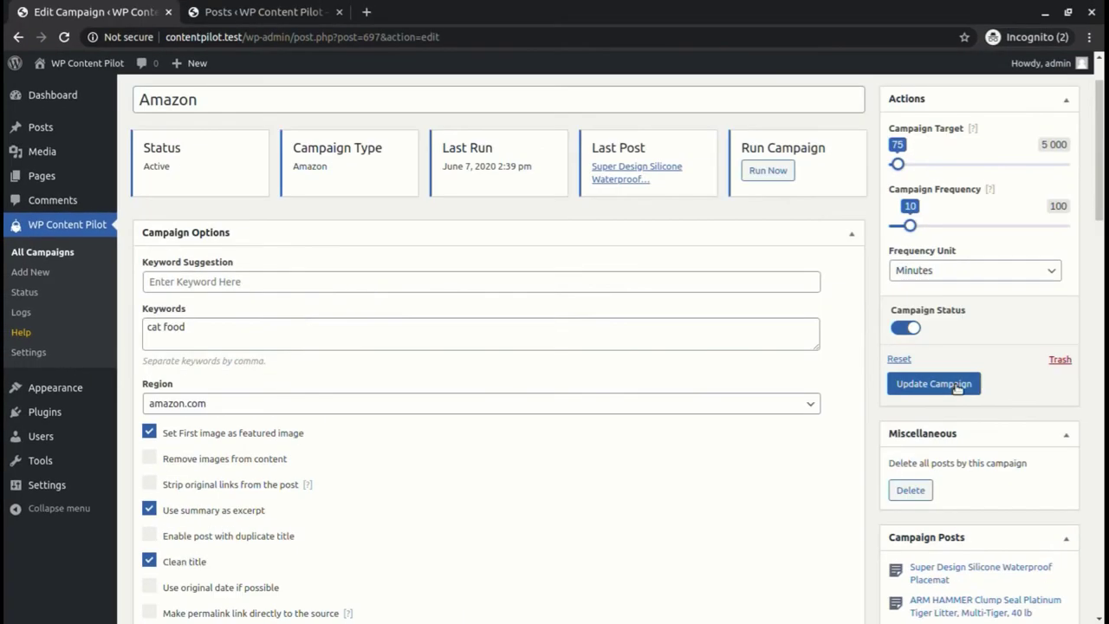
pyautogui.click(933, 383)
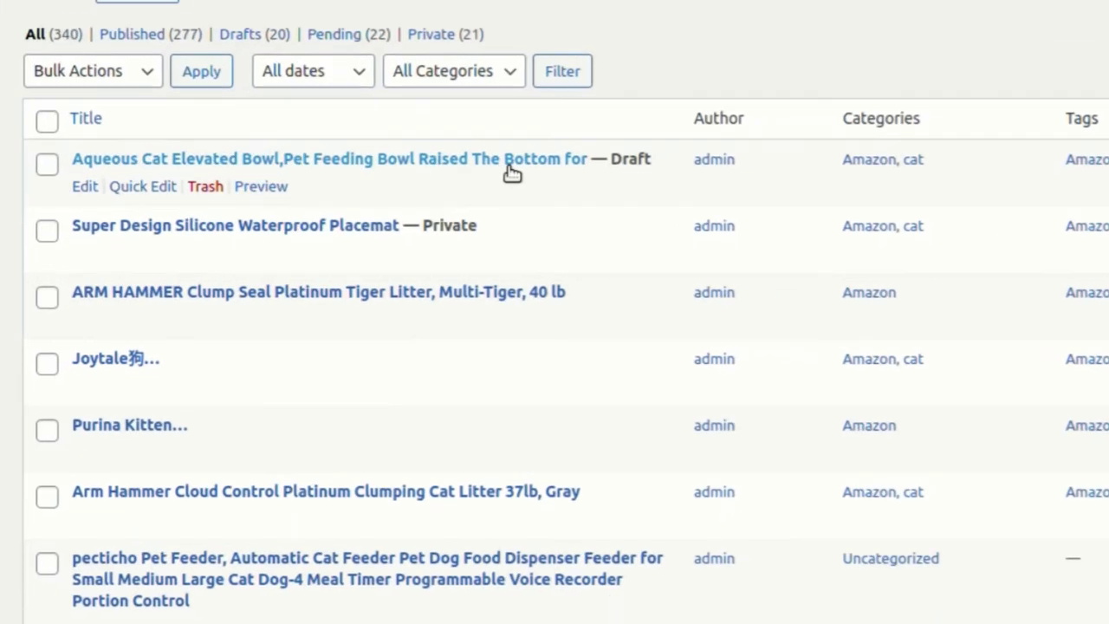
pyautogui.click(328, 159)
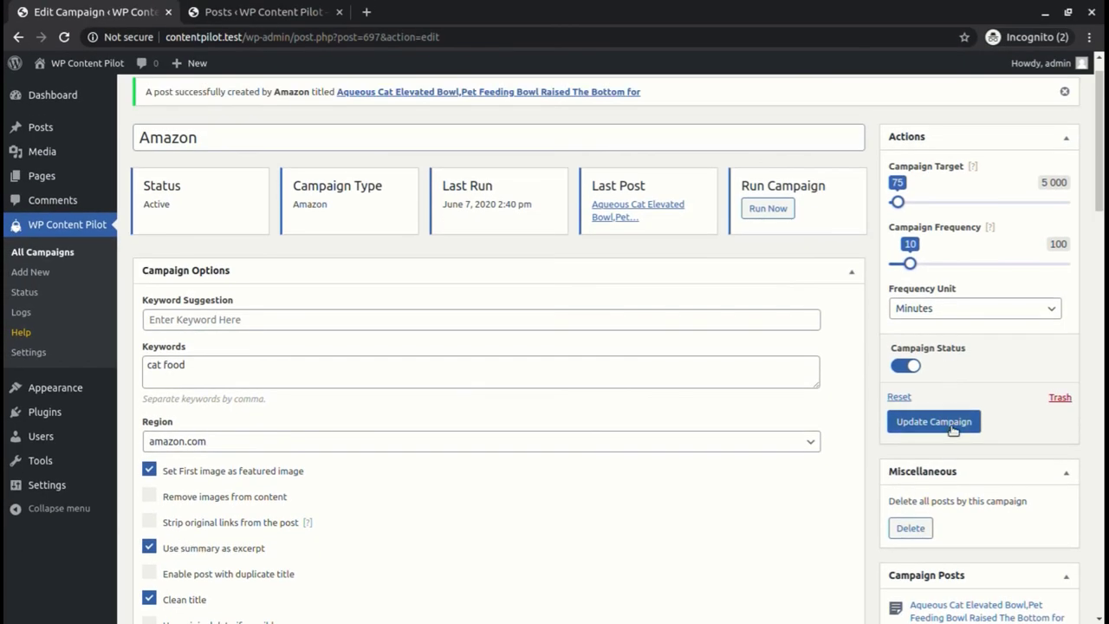
pyautogui.click(933, 421)
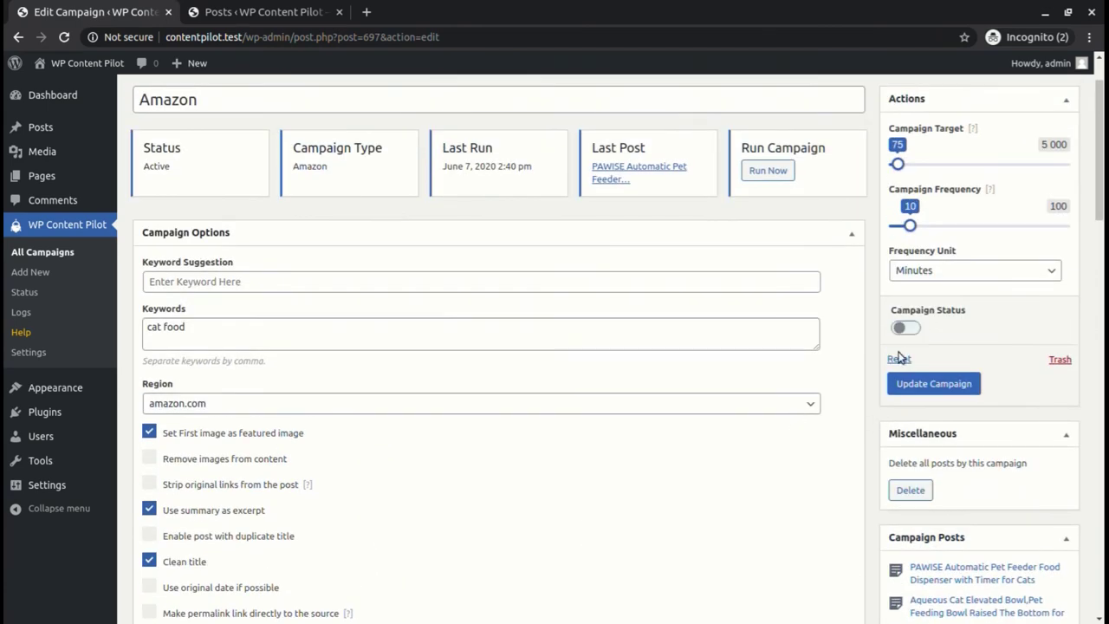
# Save the Amazon campaign with its Campaign Status toggled off.
pyautogui.click(933, 383)
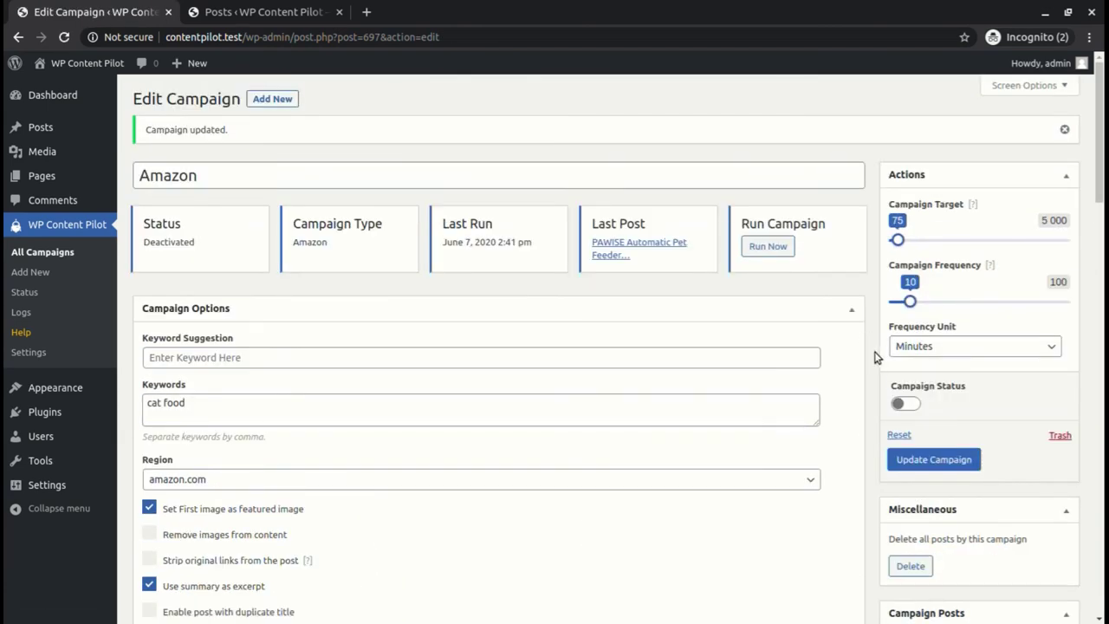